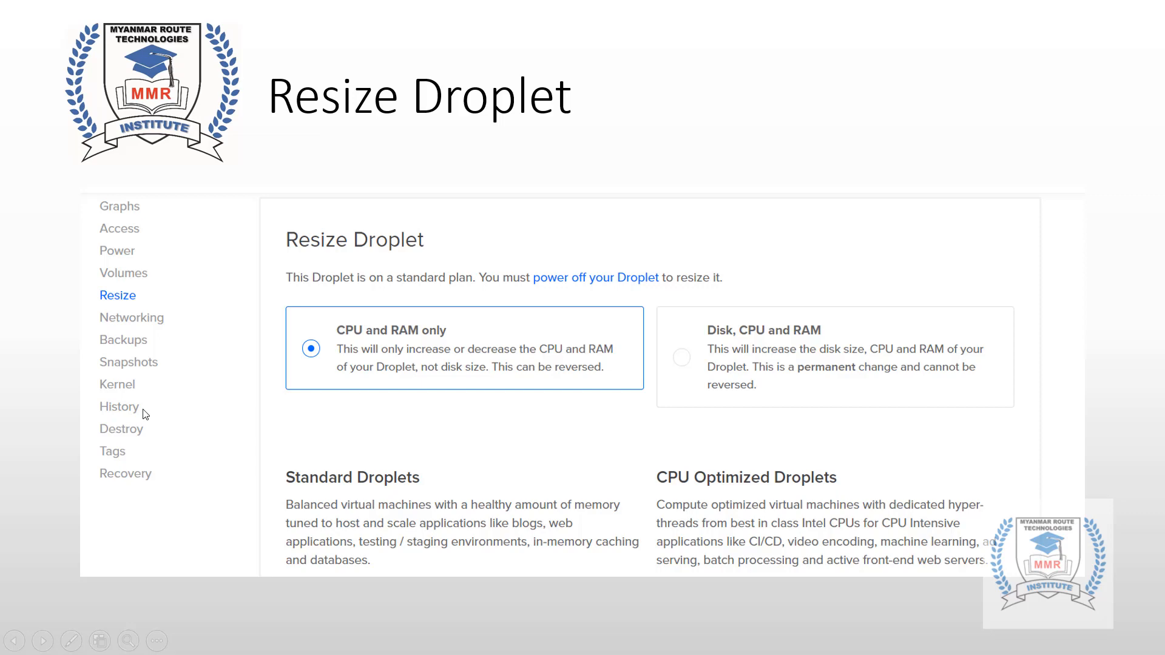
pyautogui.moveTo(106, 315)
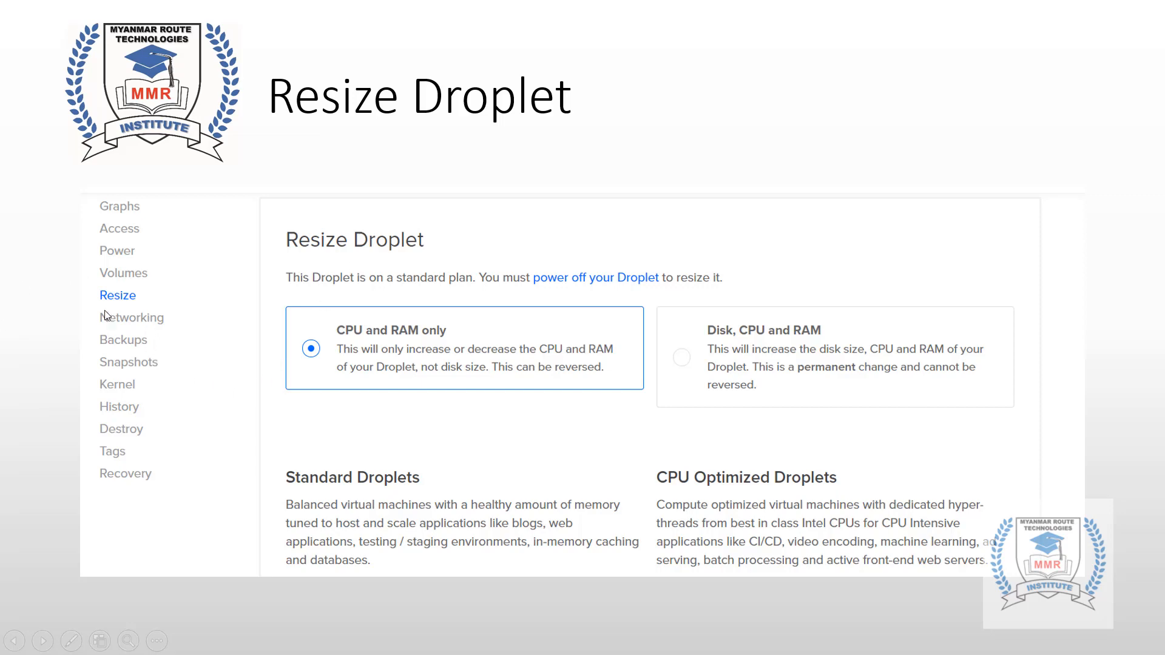
pyautogui.moveTo(560, 370)
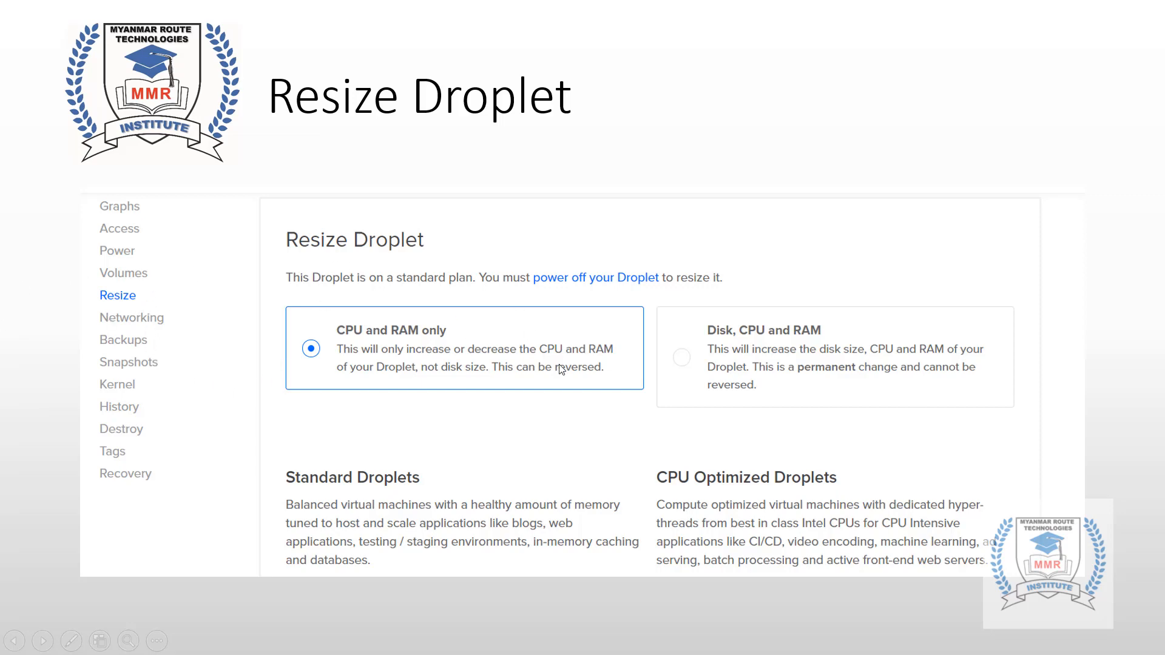
pyautogui.moveTo(587, 394)
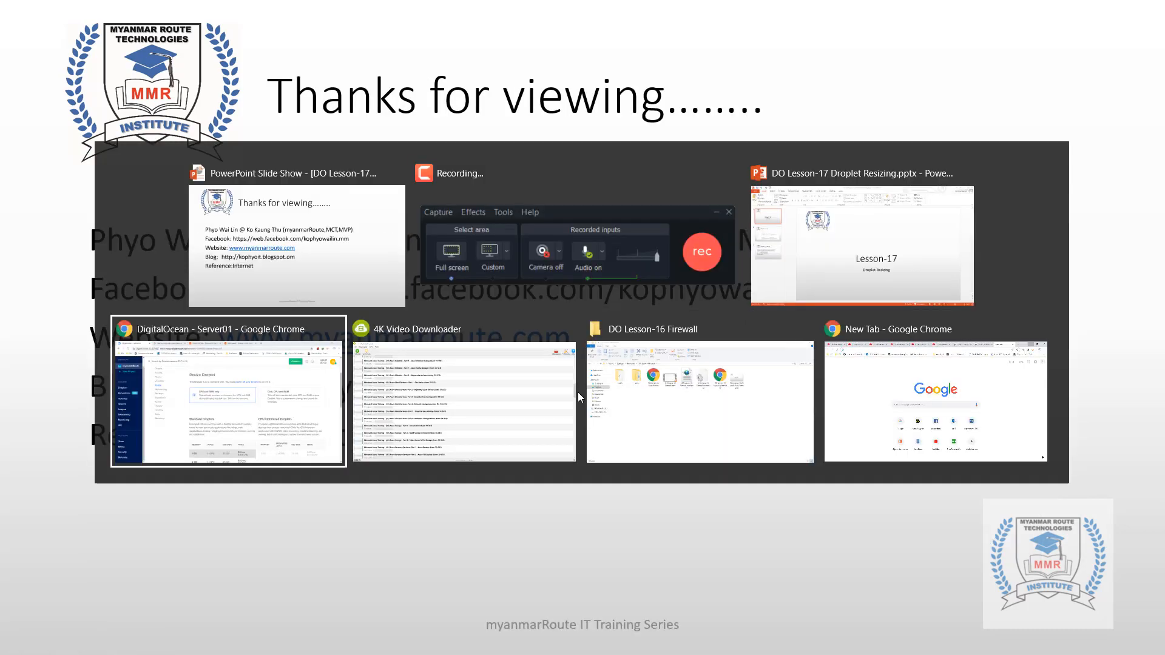
# Step: Switch to the DigitalOcean Droplets list showing Server01 at 128.199.219.225
pyautogui.click(228, 393)
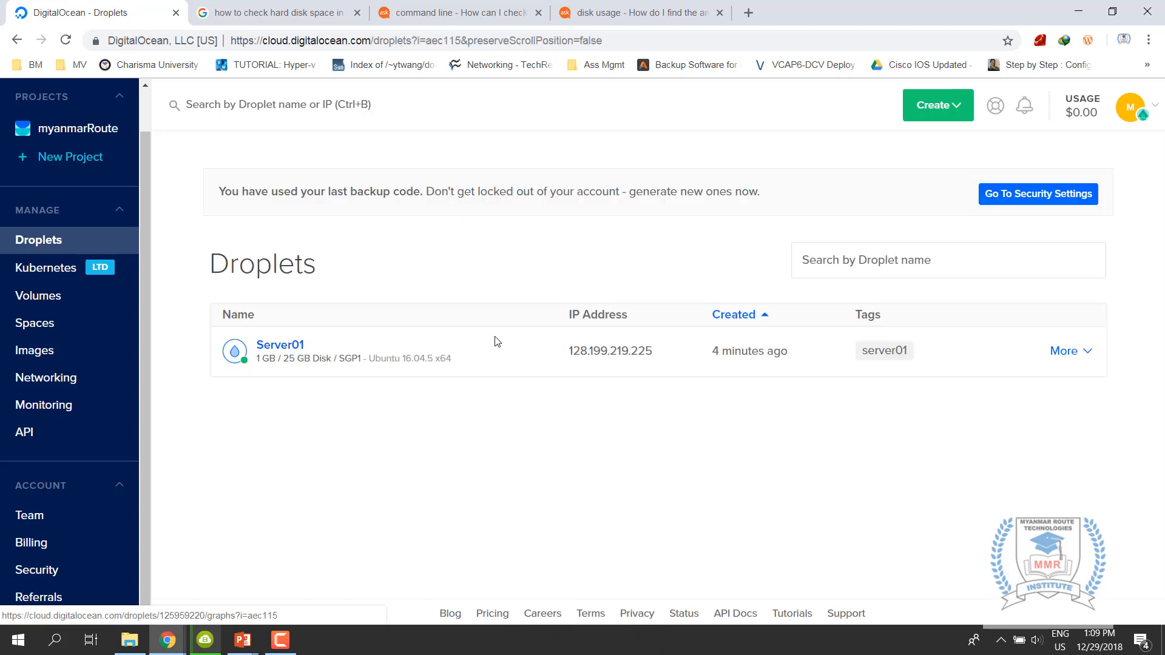
pyautogui.moveTo(281, 345)
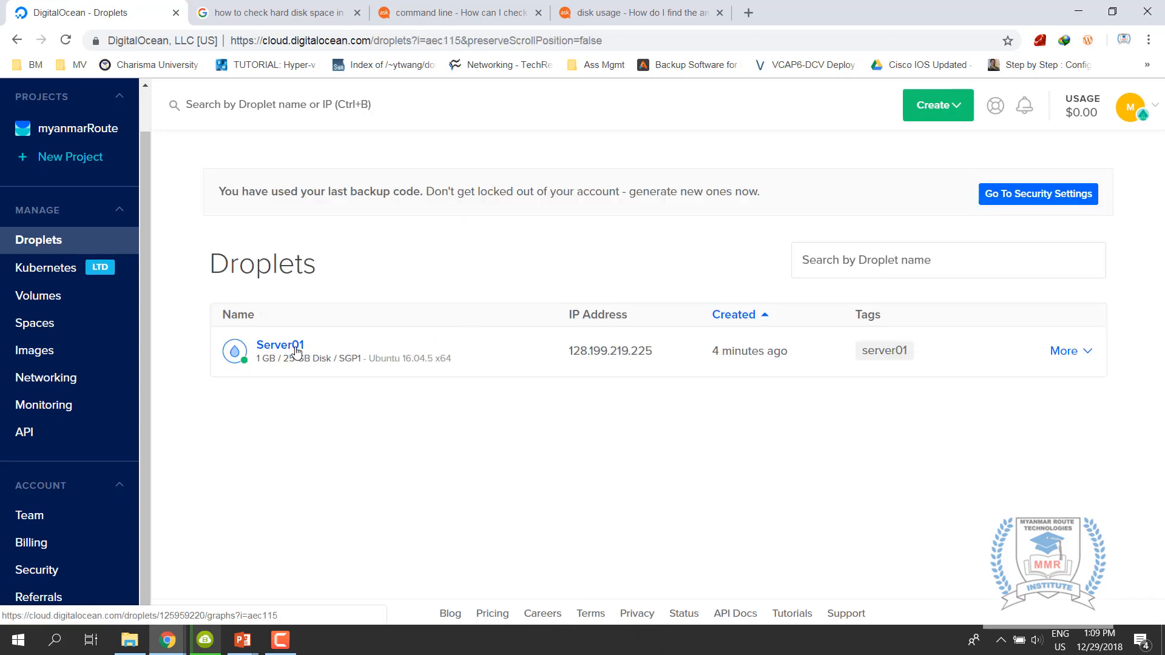
pyautogui.moveTo(312, 371)
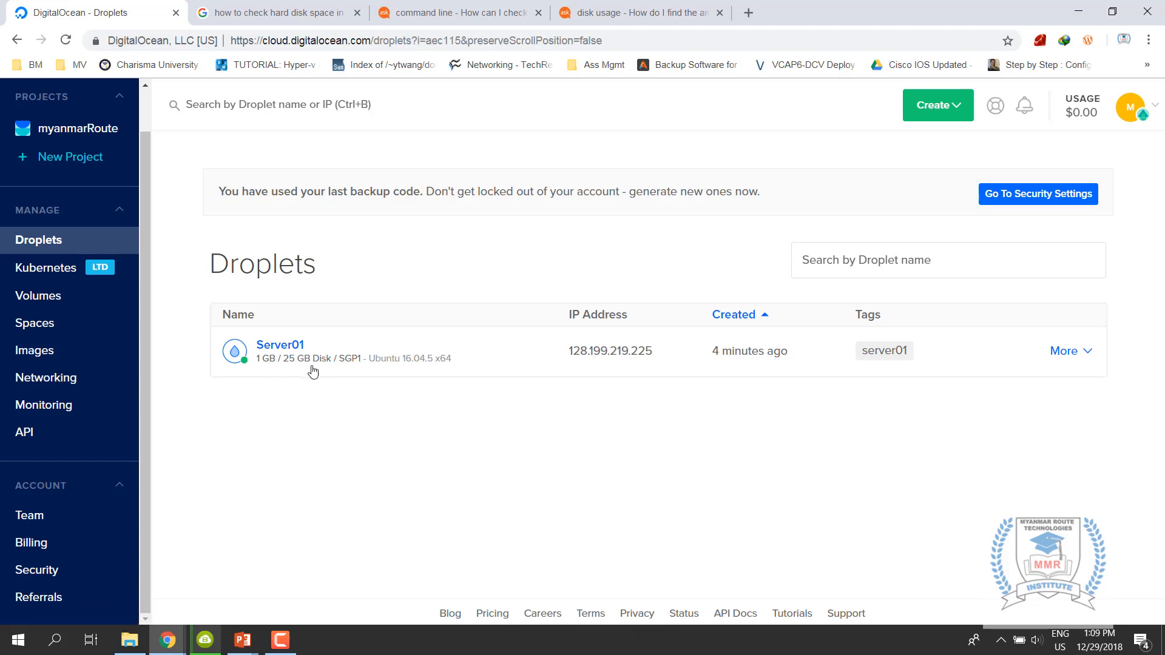
pyautogui.moveTo(666, 351)
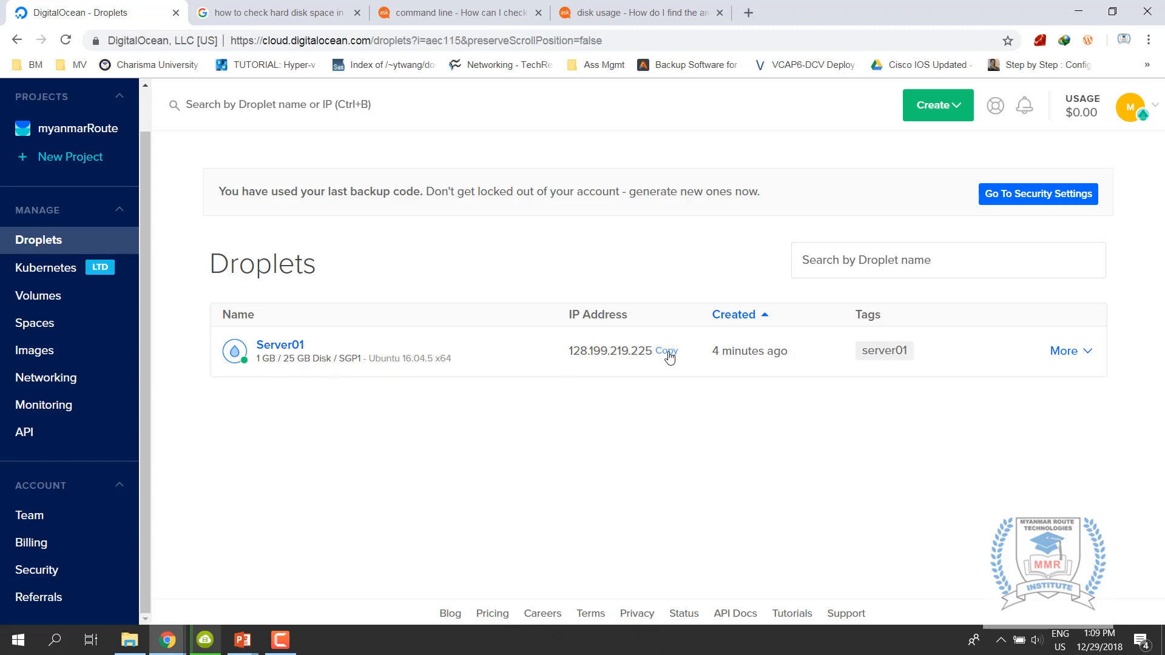
# Step: Launch PuTTY and SSH into 128.199.219.225, logging in to Server01 as root
pyautogui.click(14, 638)
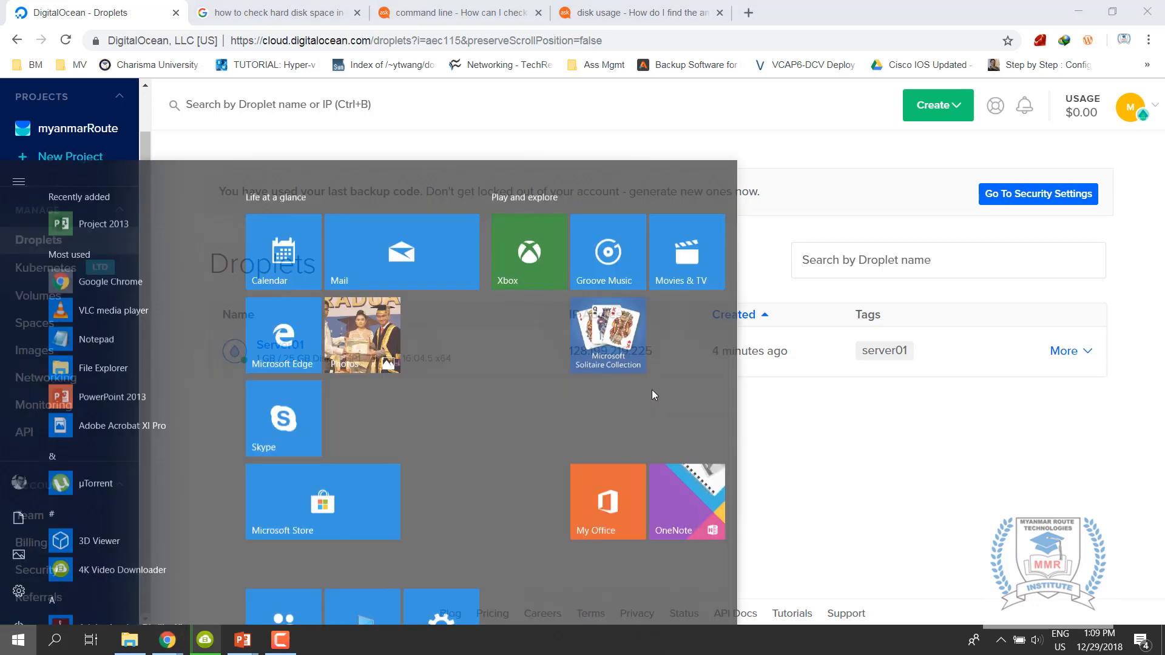
pyautogui.click(317, 639)
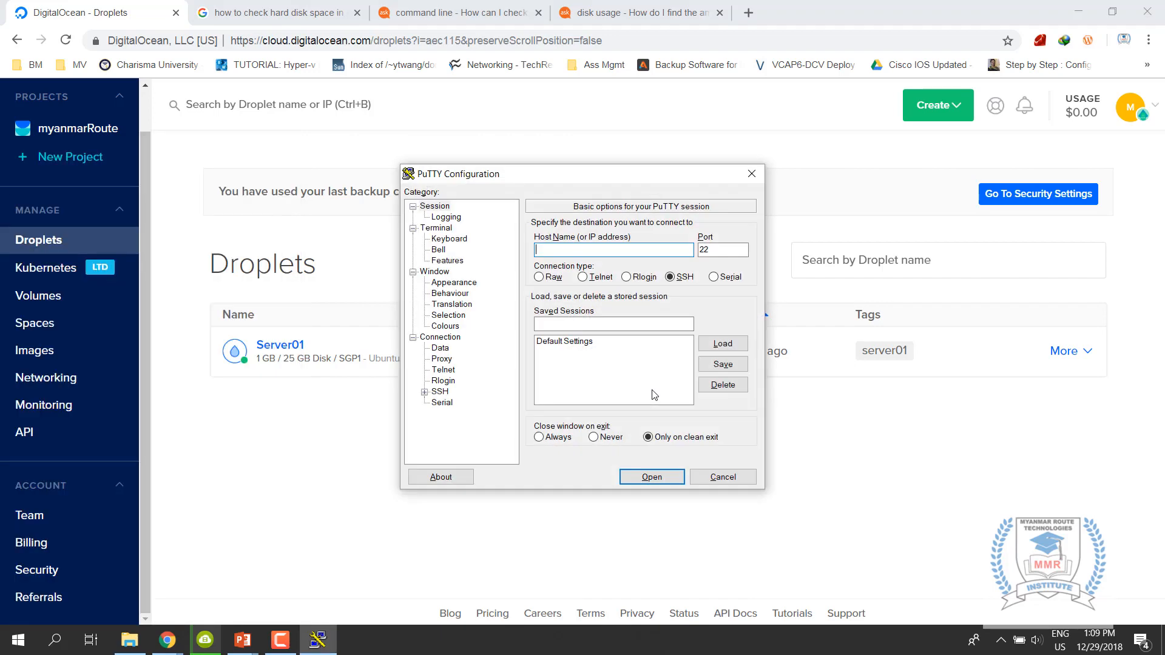
pyautogui.write('128.199.219.225')
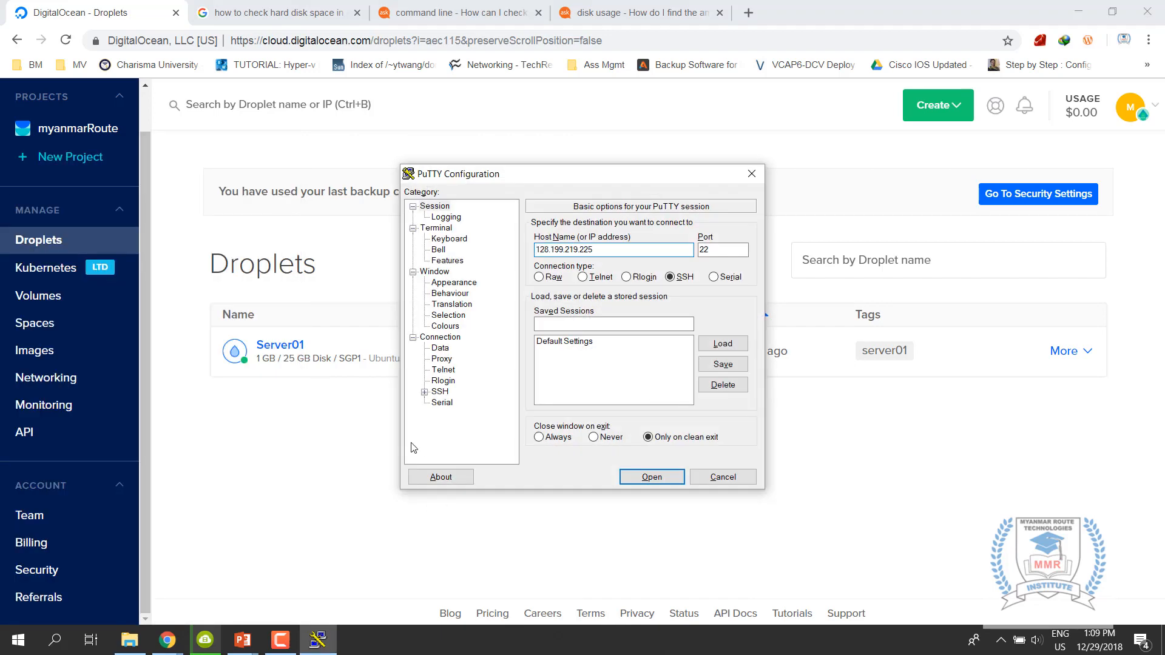
pyautogui.click(451, 413)
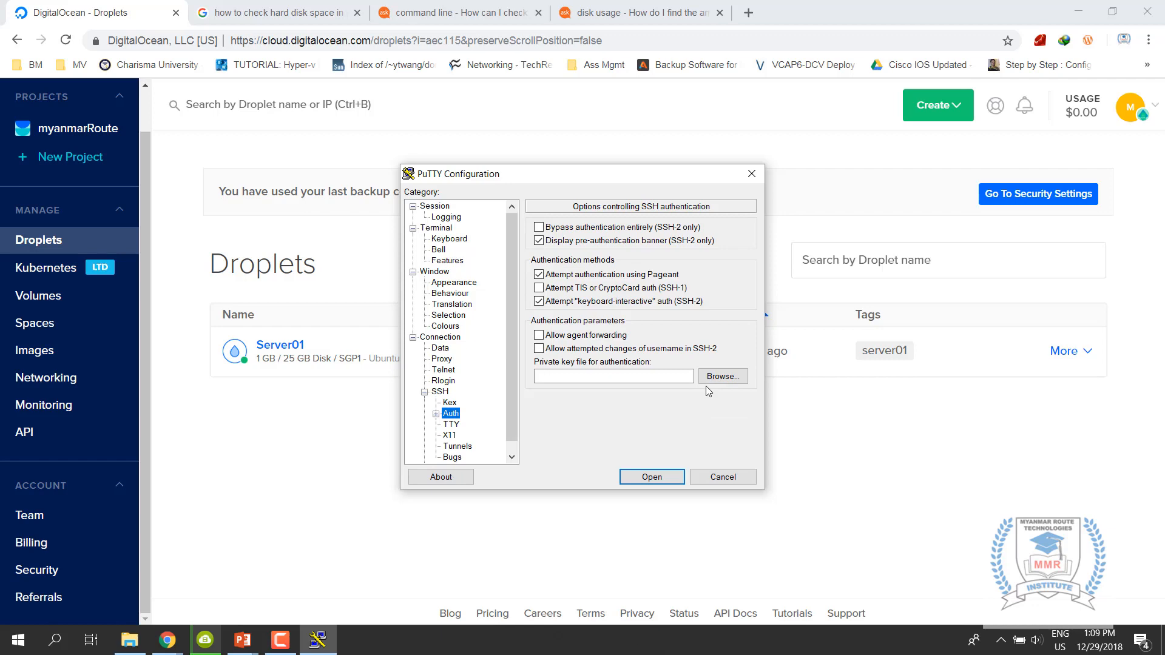
pyautogui.click(721, 376)
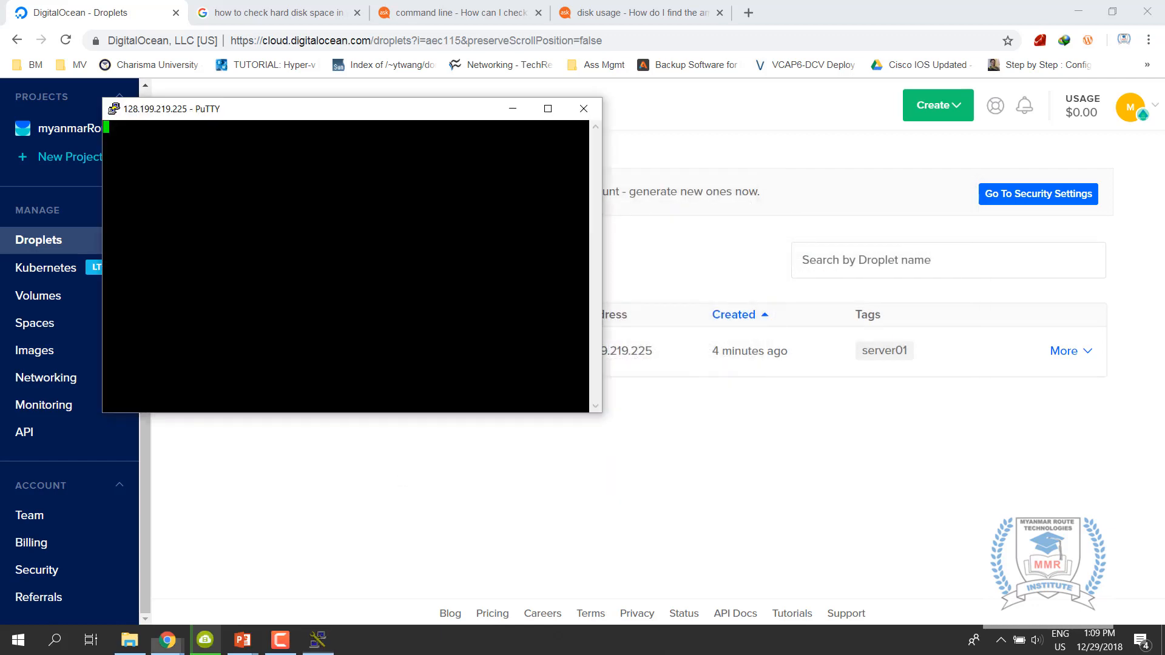
pyautogui.moveTo(171, 108); pyautogui.dragTo(490, 194)
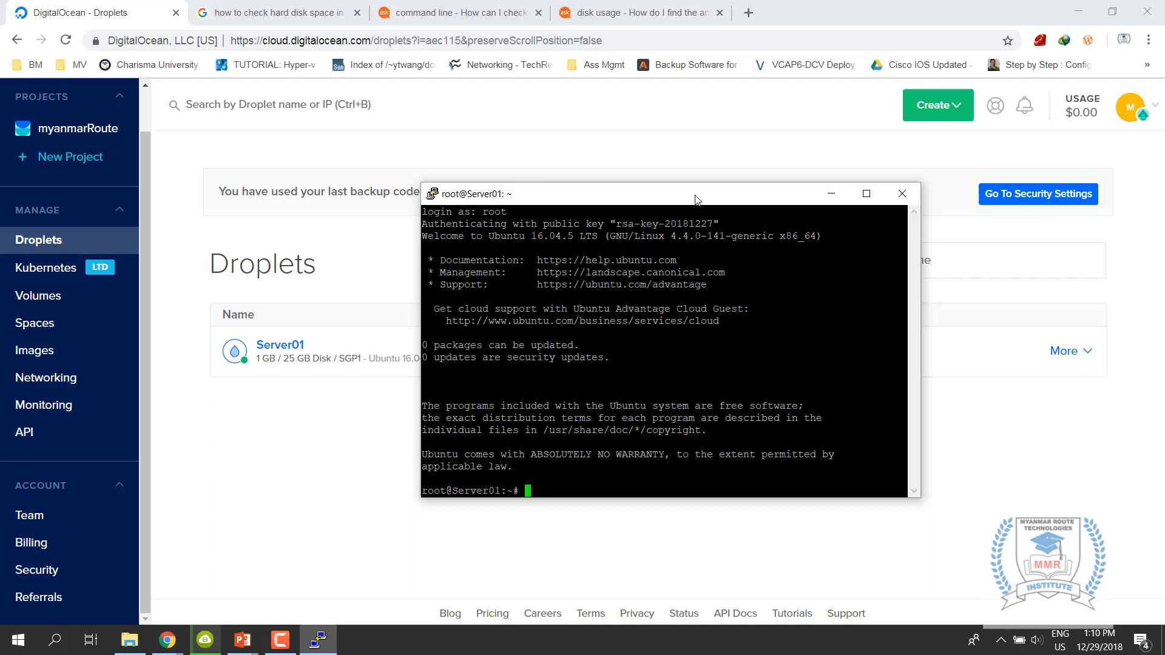
# Step: Run lshw and scroll through its output to find the 1 GiB system memory
pyautogui.write('lshw')
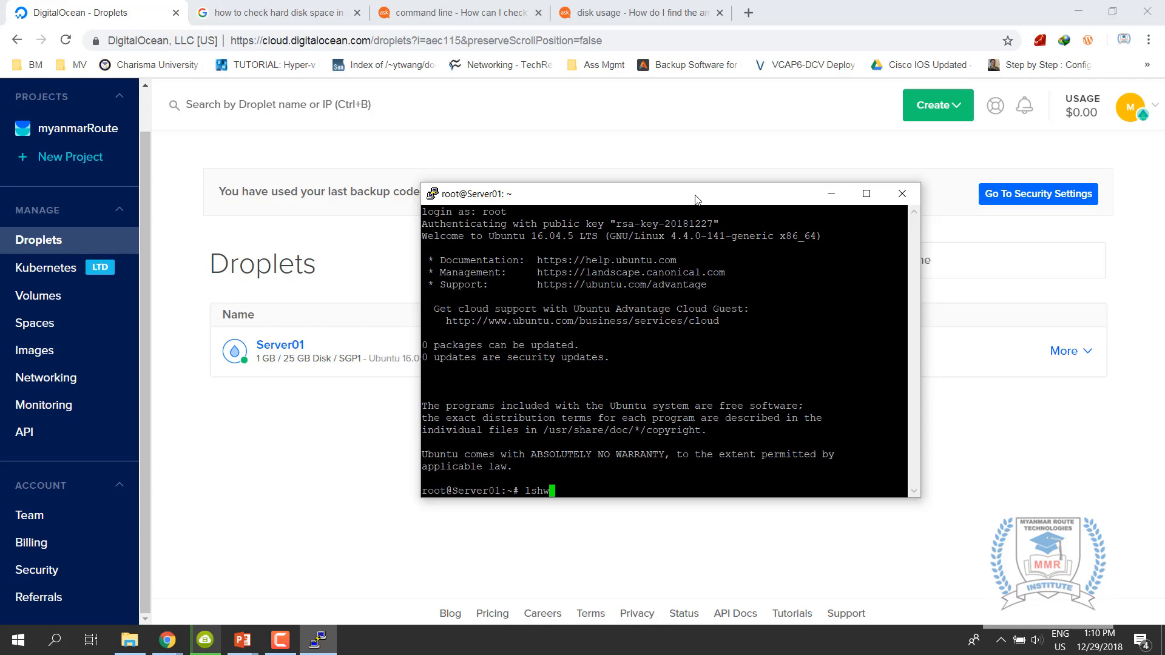
pyautogui.press('Return')
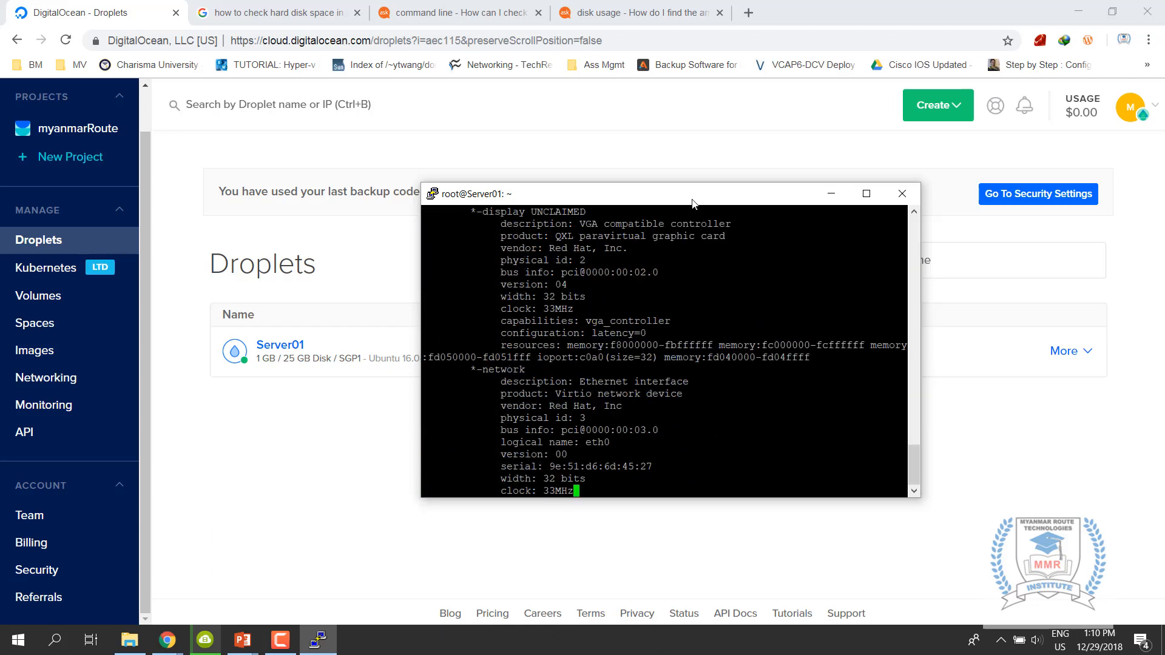
pyautogui.scroll(3)
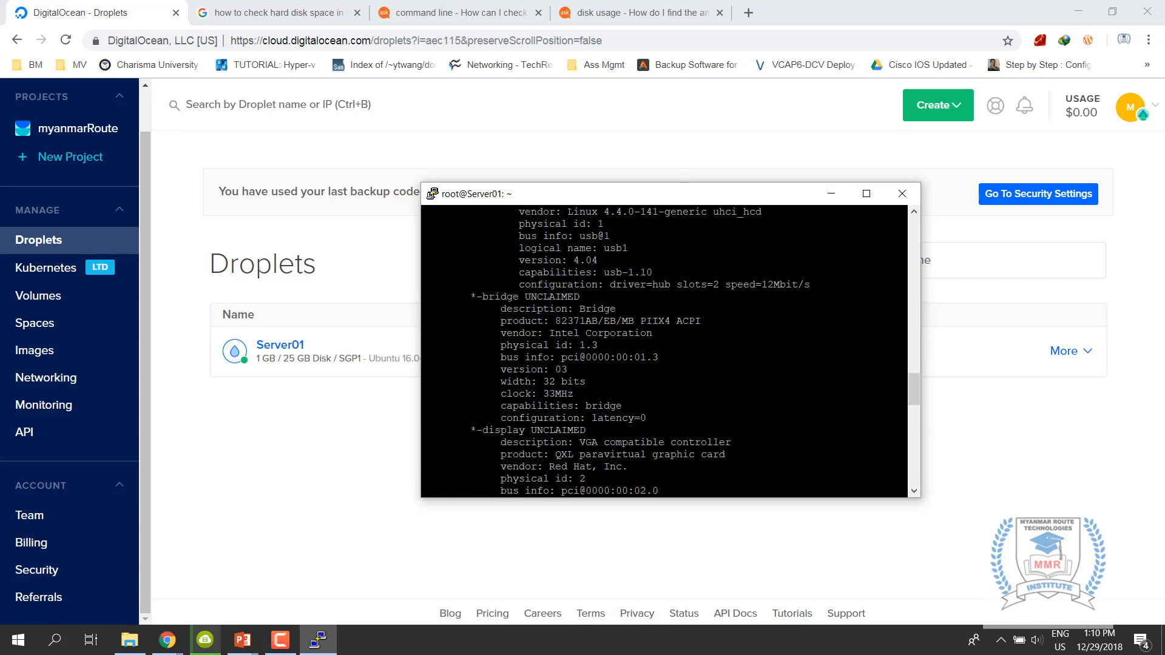
pyautogui.scroll(3)
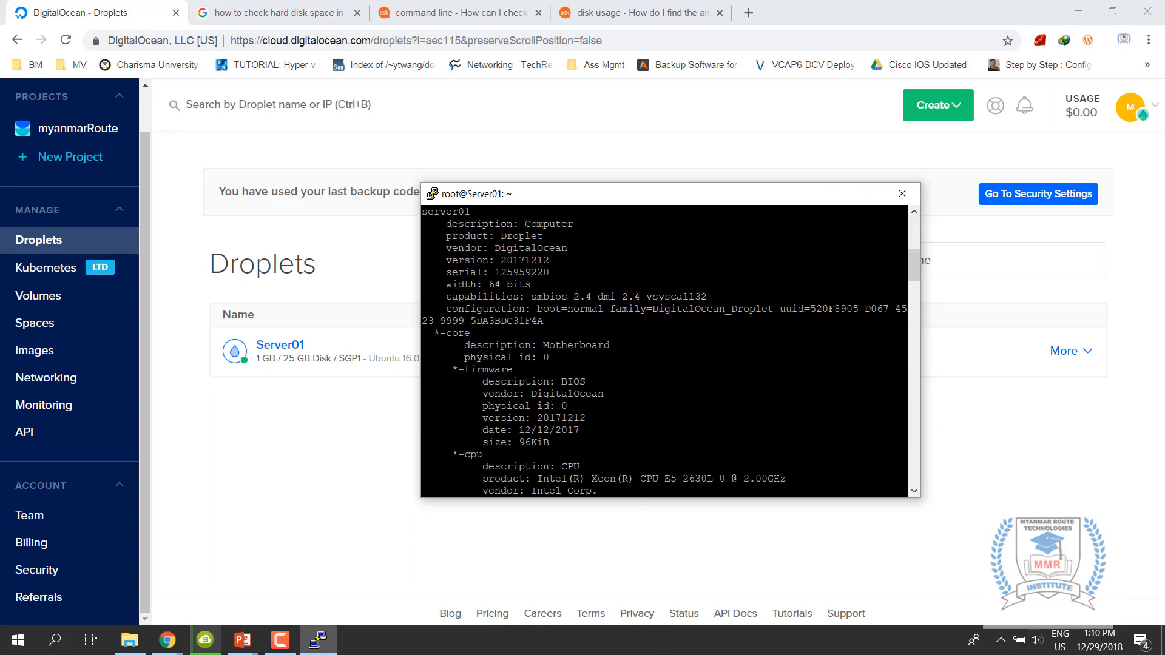
pyautogui.scroll(-3)
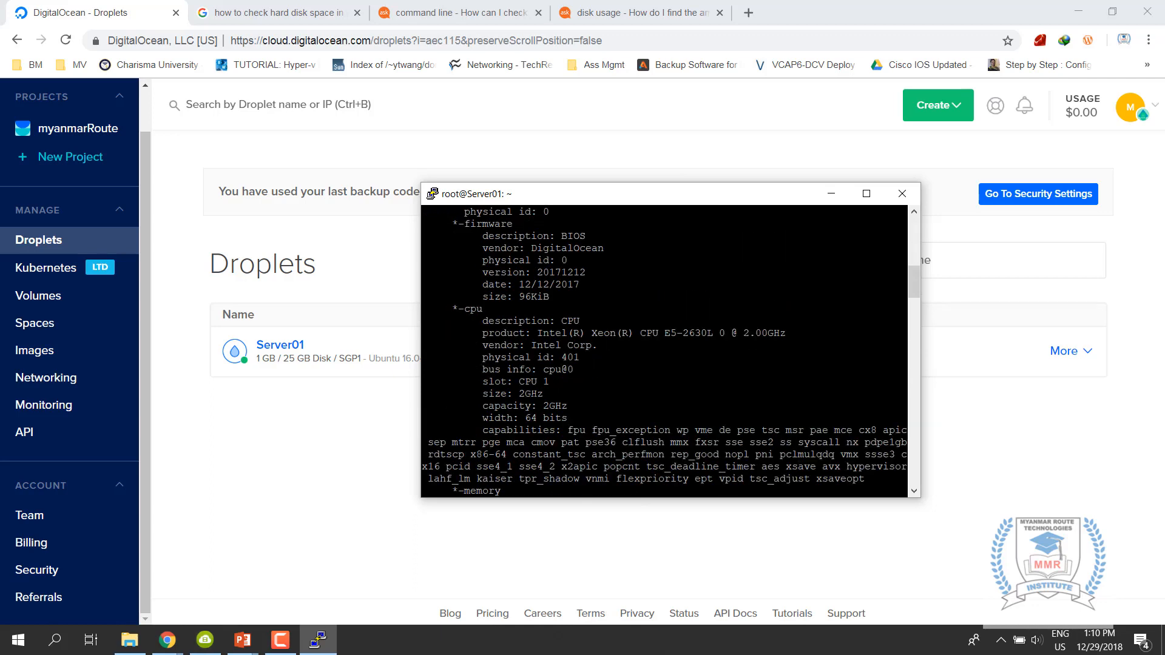
pyautogui.scroll(-3)
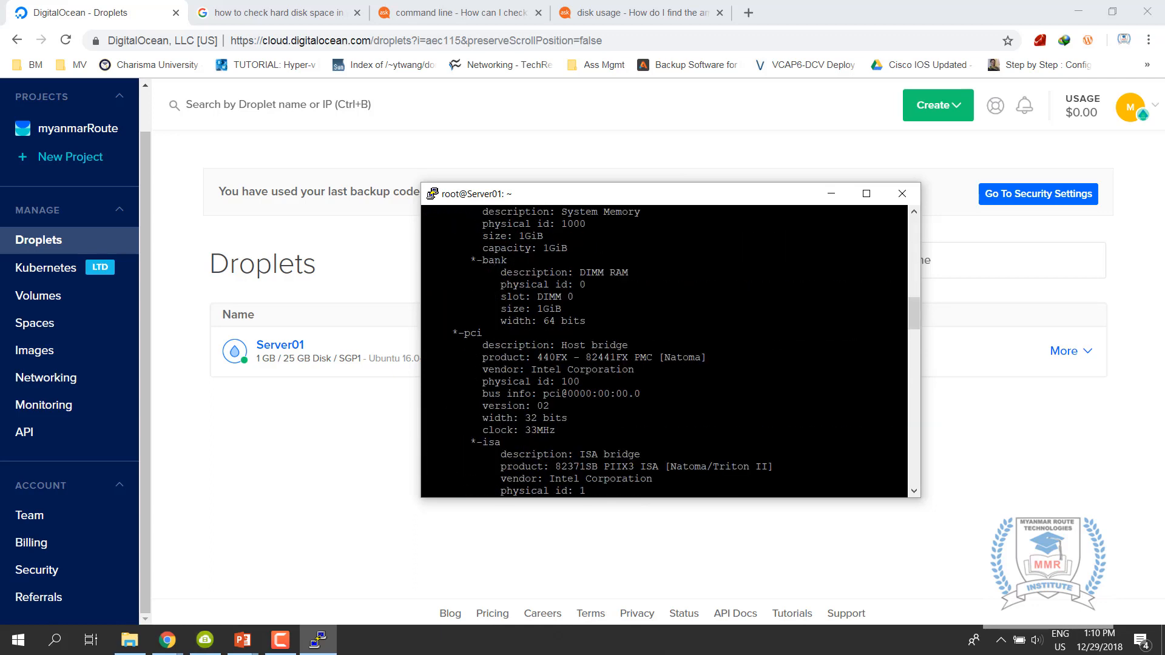
pyautogui.scroll(3)
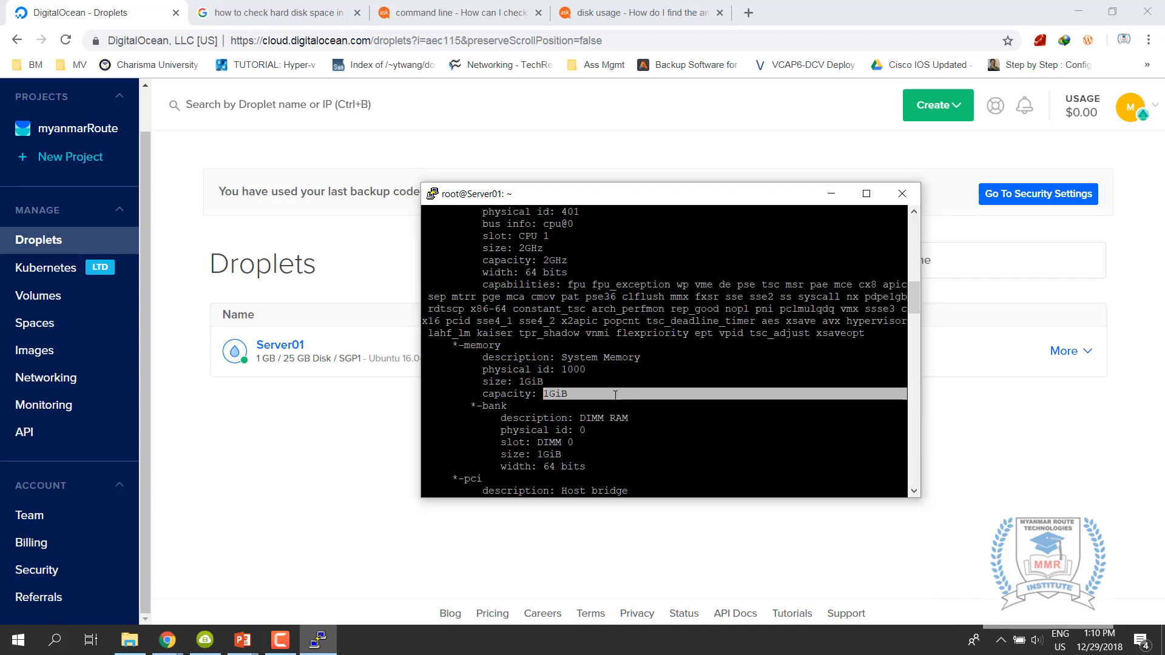
pyautogui.scroll(-3)
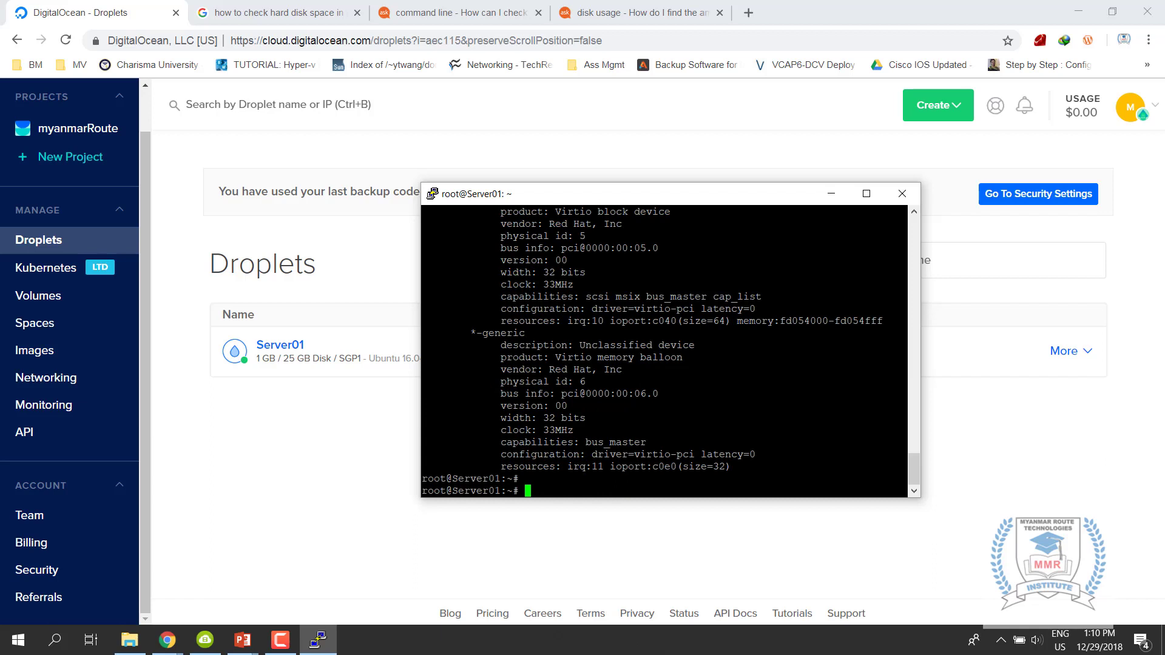
# Step: Run df -h --total to show the 25G root disk usage
pyautogui.write('df')
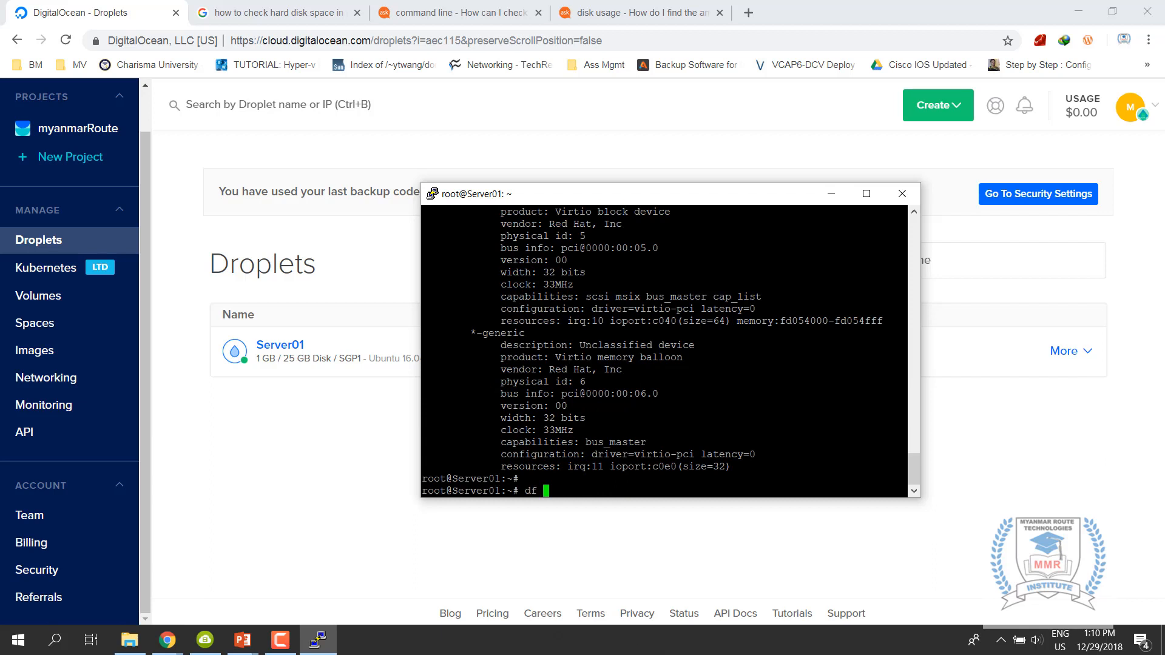
pyautogui.write('-h --tot')
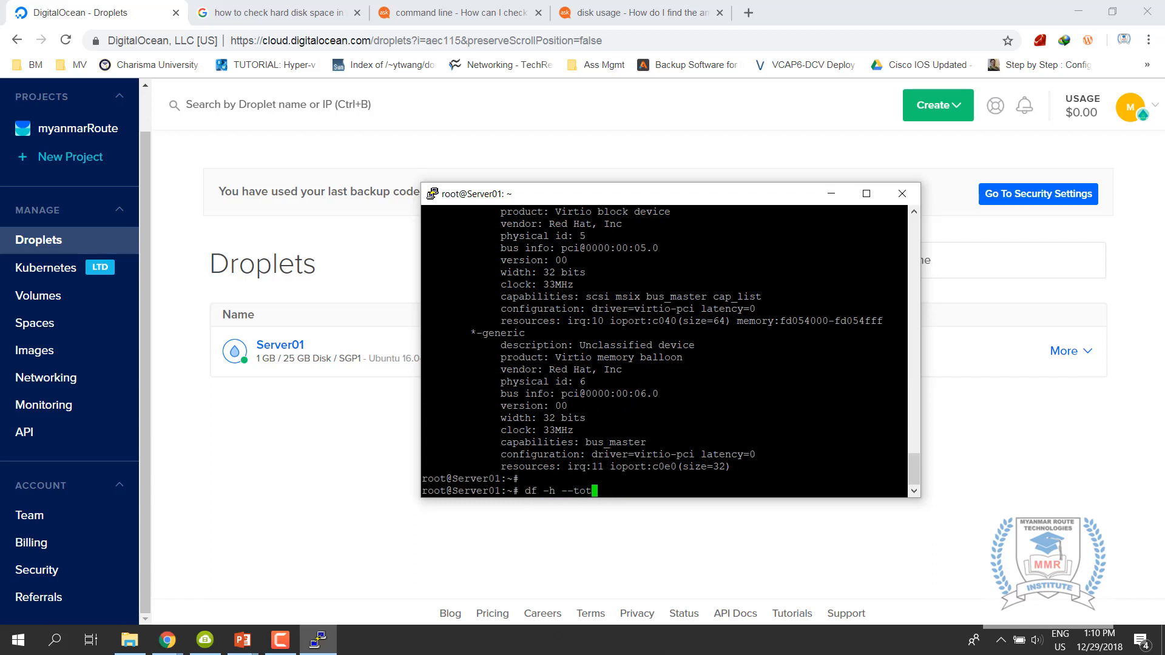
pyautogui.press('Return')
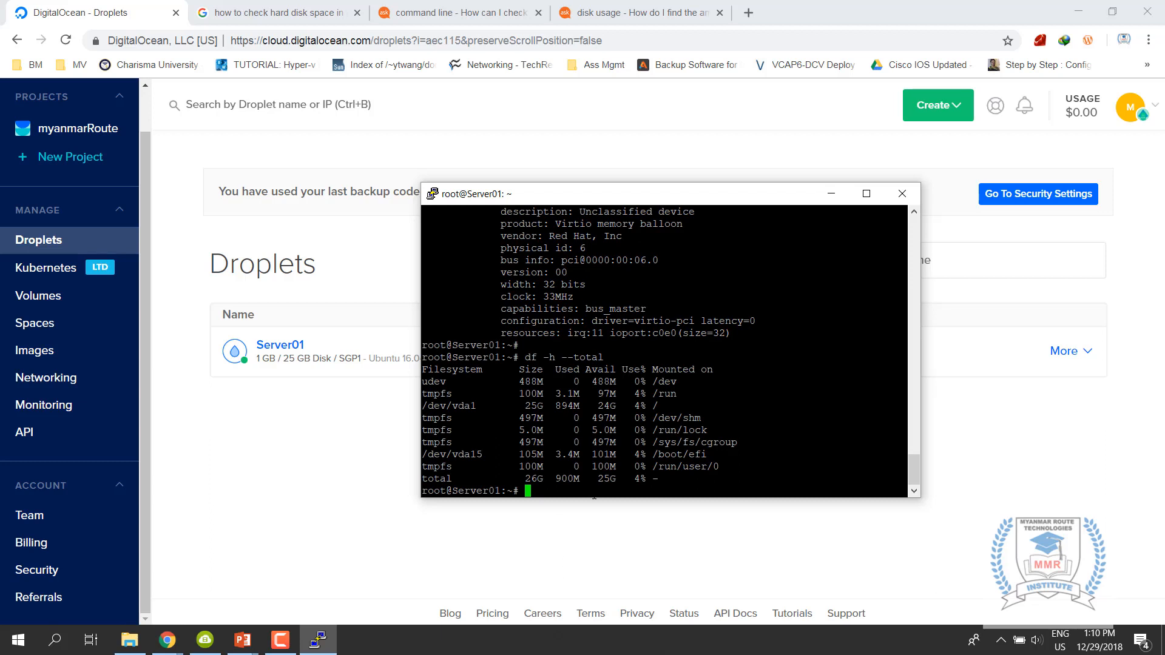
pyautogui.moveTo(600, 497)
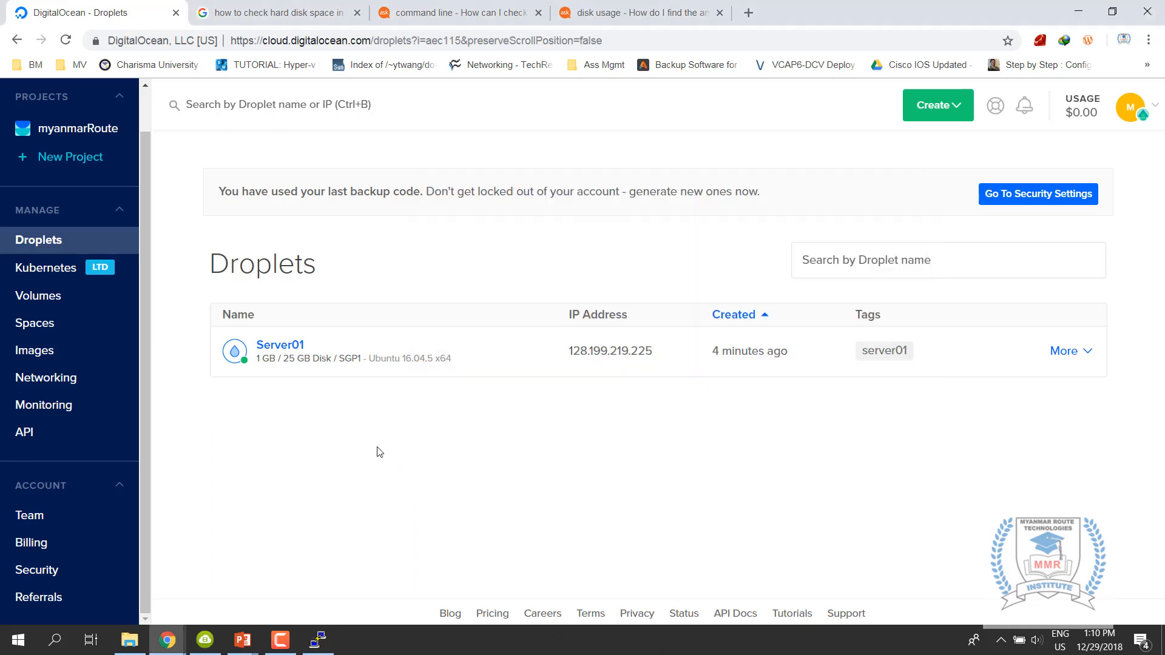
# Step: Open Server01's Resize page and confirm turning the droplet off
pyautogui.click(280, 345)
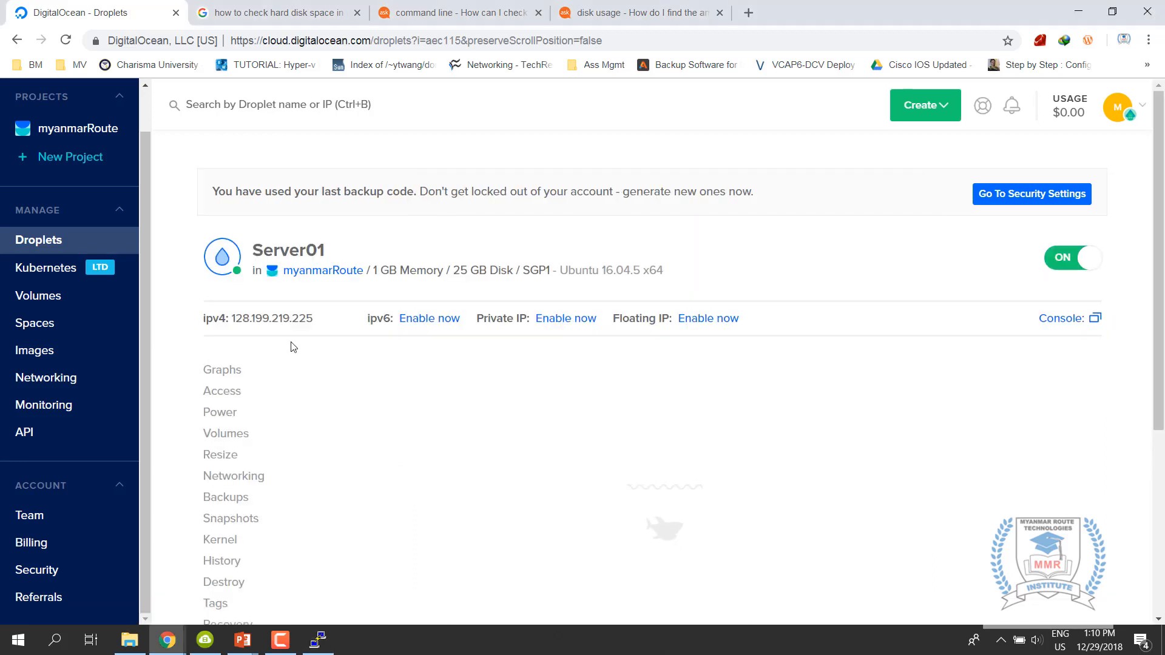
pyautogui.click(222, 369)
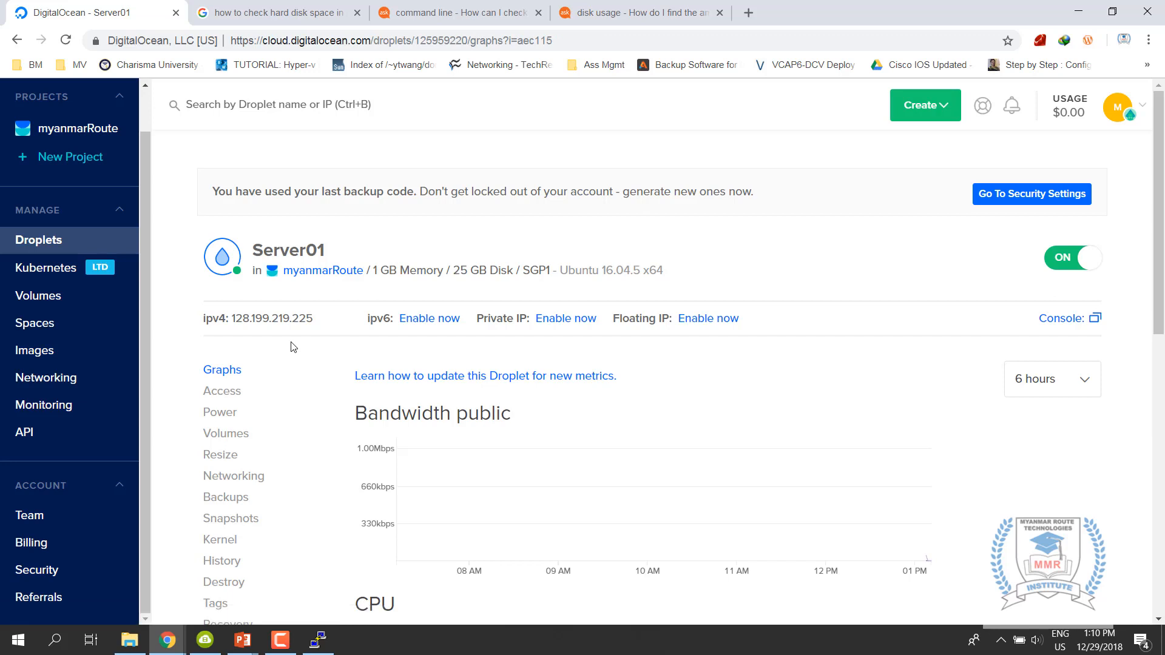
pyautogui.moveTo(226, 497)
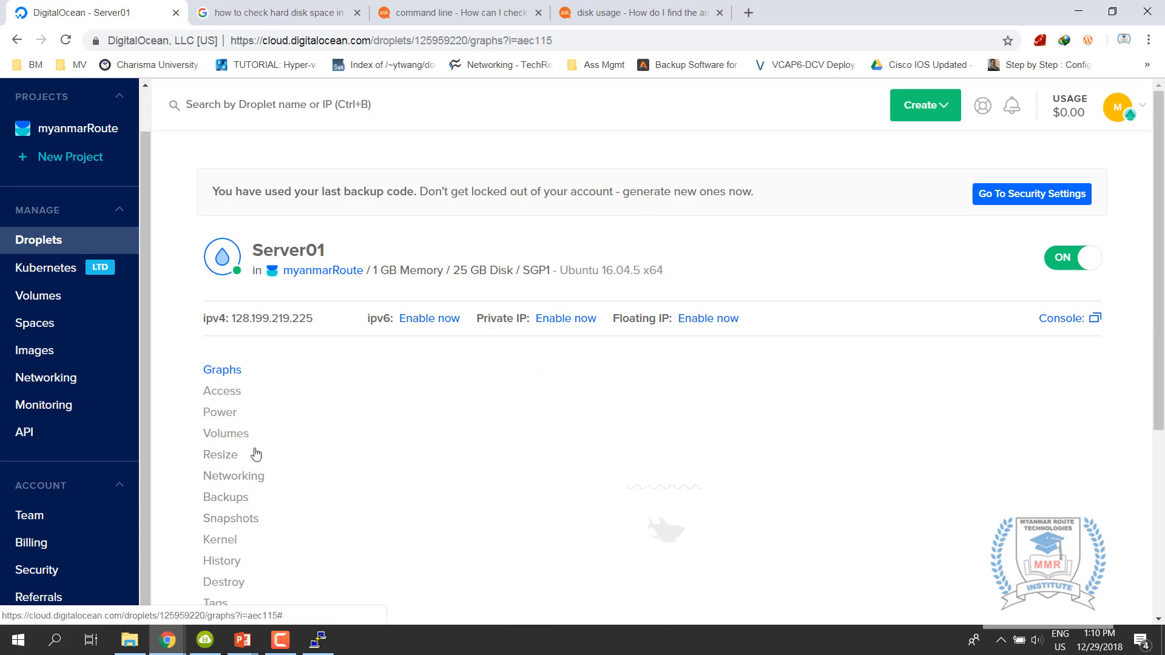
pyautogui.click(220, 454)
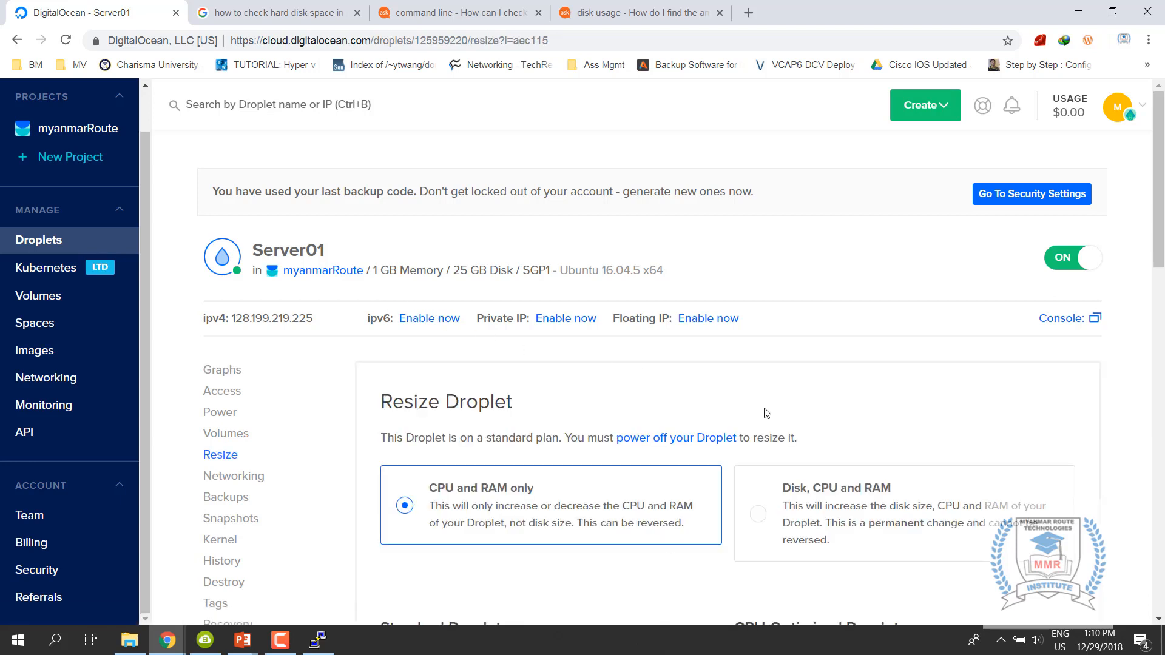
pyautogui.moveTo(1039, 313)
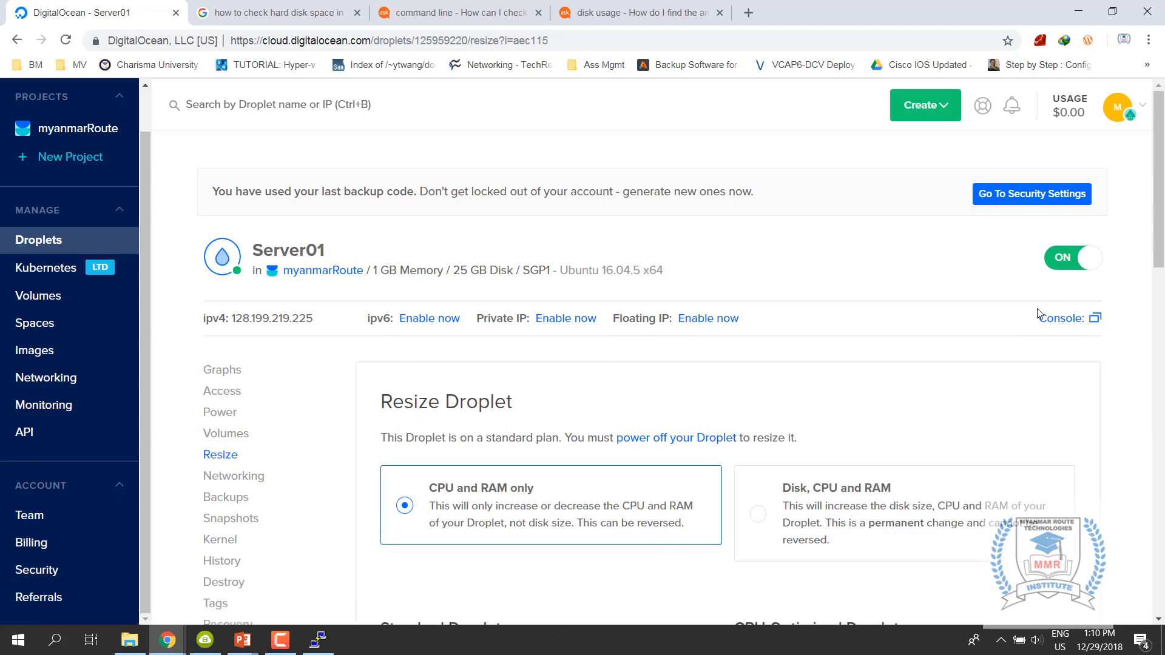
pyautogui.moveTo(989, 323)
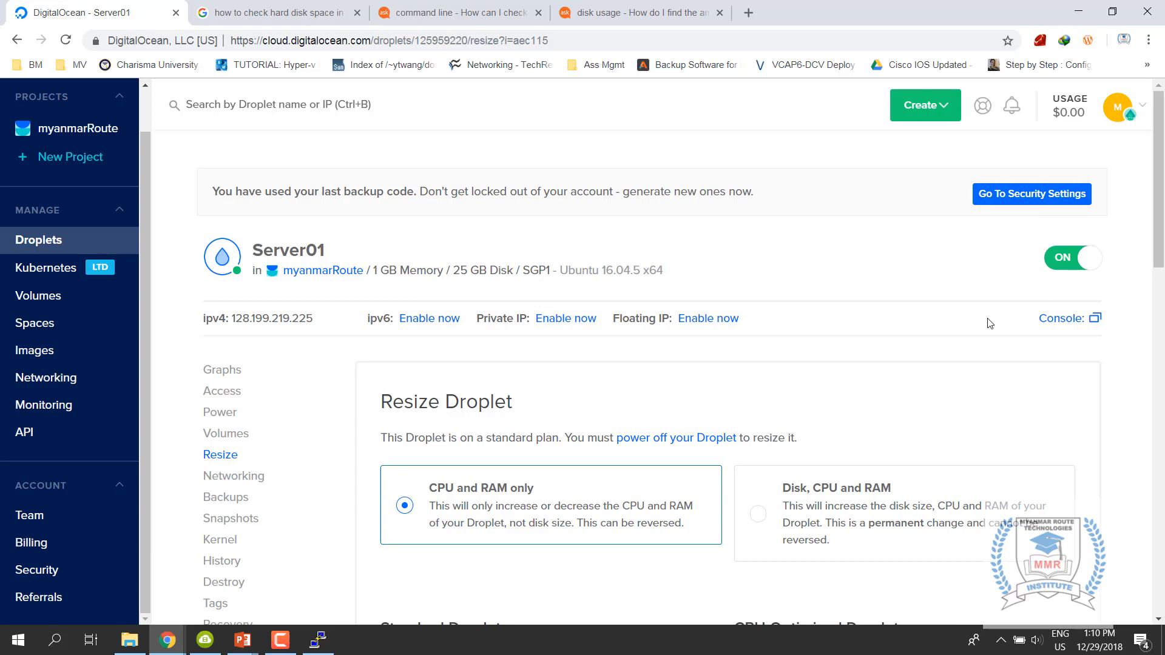
pyautogui.click(1070, 257)
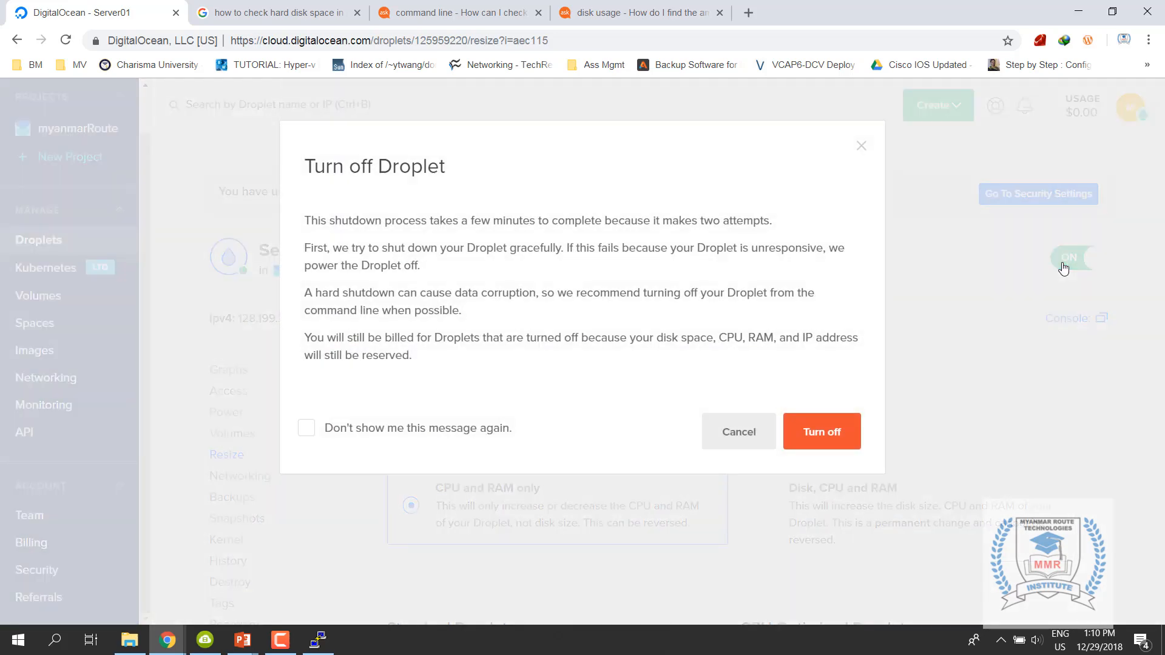
pyautogui.click(821, 432)
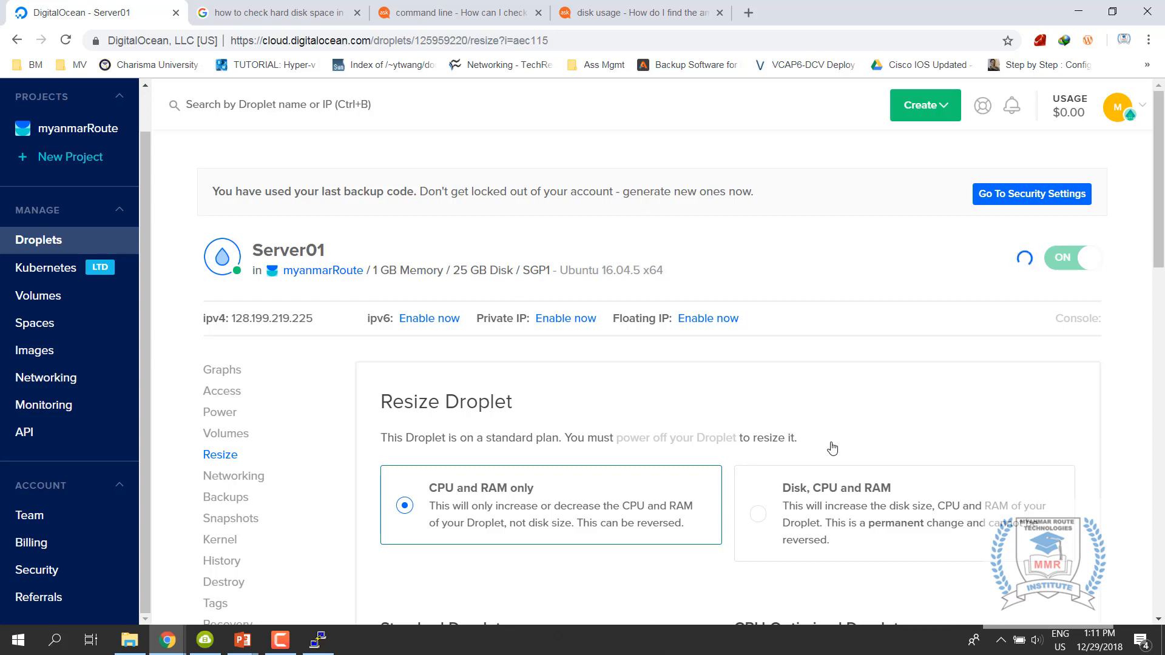
# Step: Wait for Server01's power toggle to show OFF and view the resize options
pyautogui.click(1067, 258)
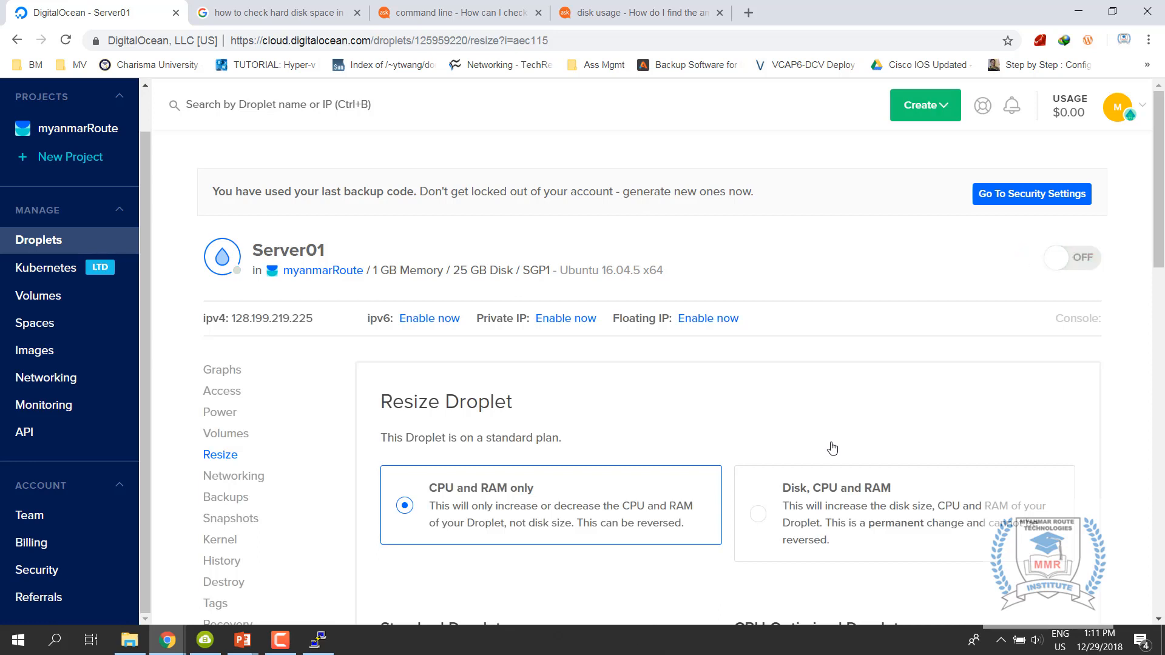
pyautogui.moveTo(523, 388)
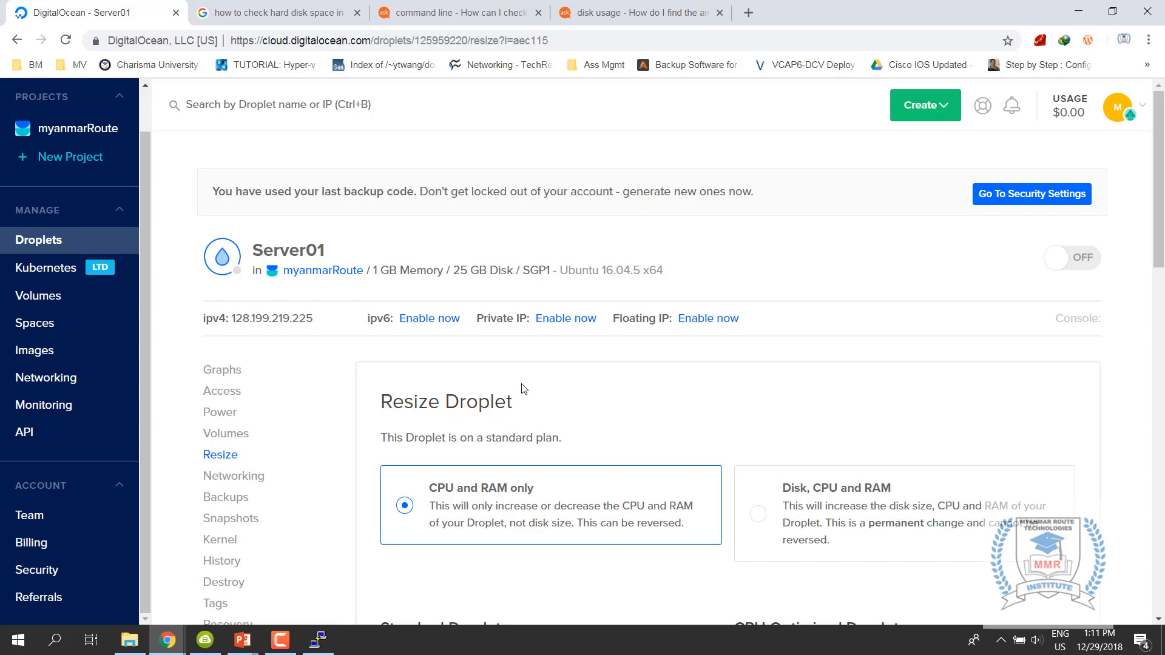
pyautogui.scroll(-3)
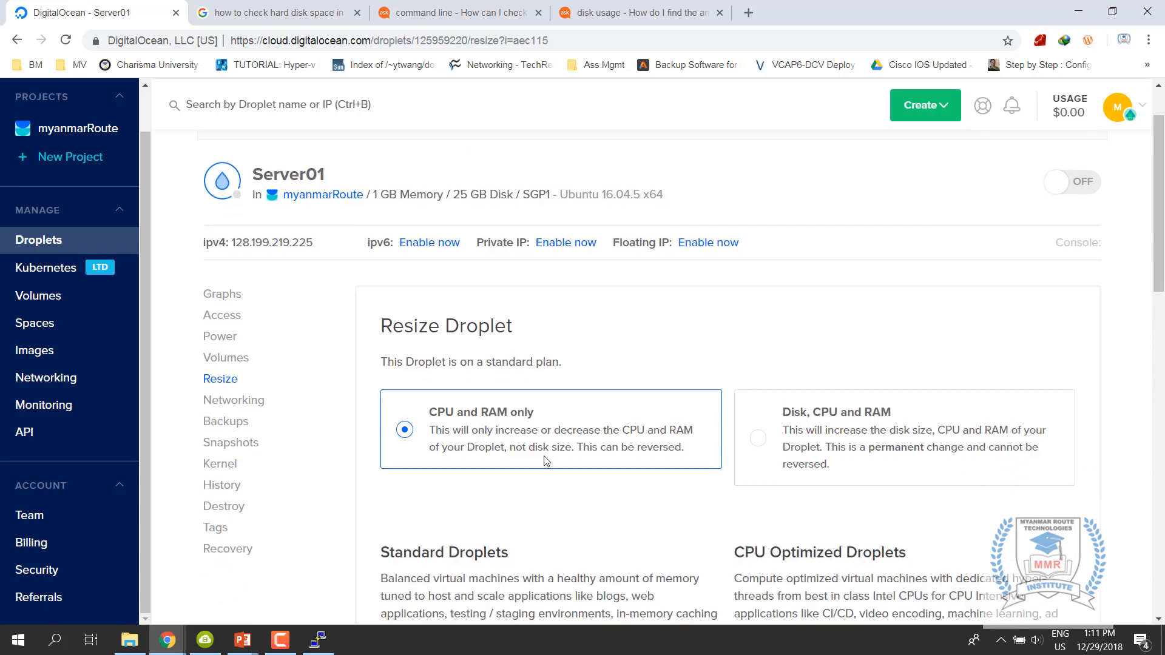
pyautogui.moveTo(804, 480)
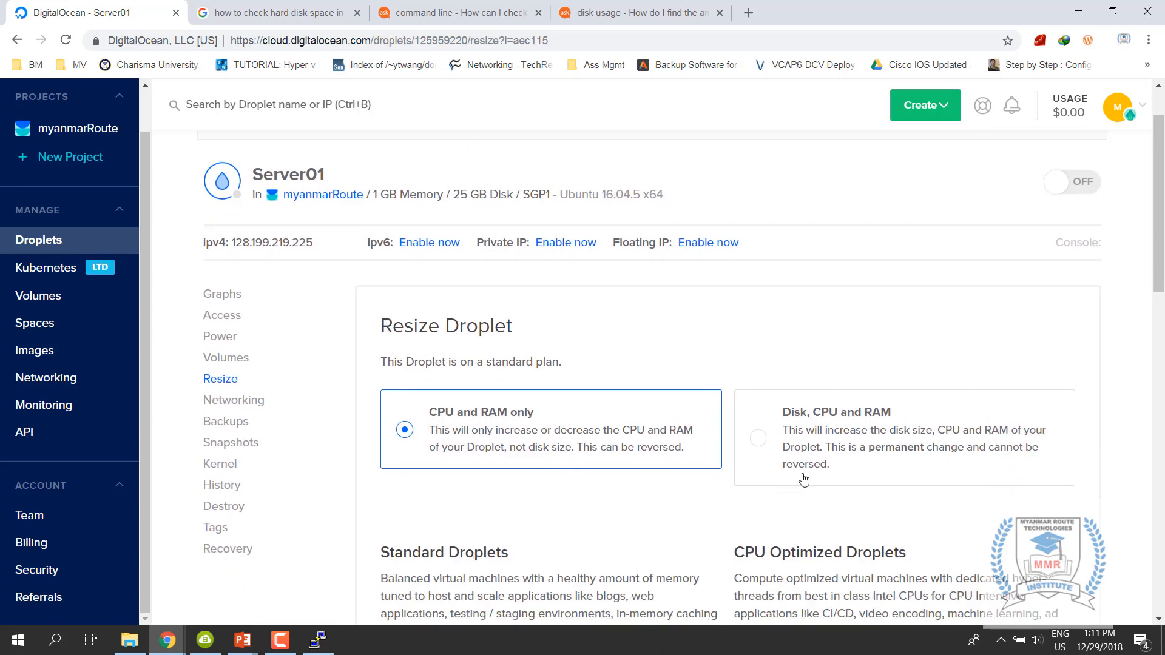
# Step: Select Disk, CPU and RAM resizing with the 2 GB / 1 vCPU / 50 GB $10/mo plan
pyautogui.click(758, 437)
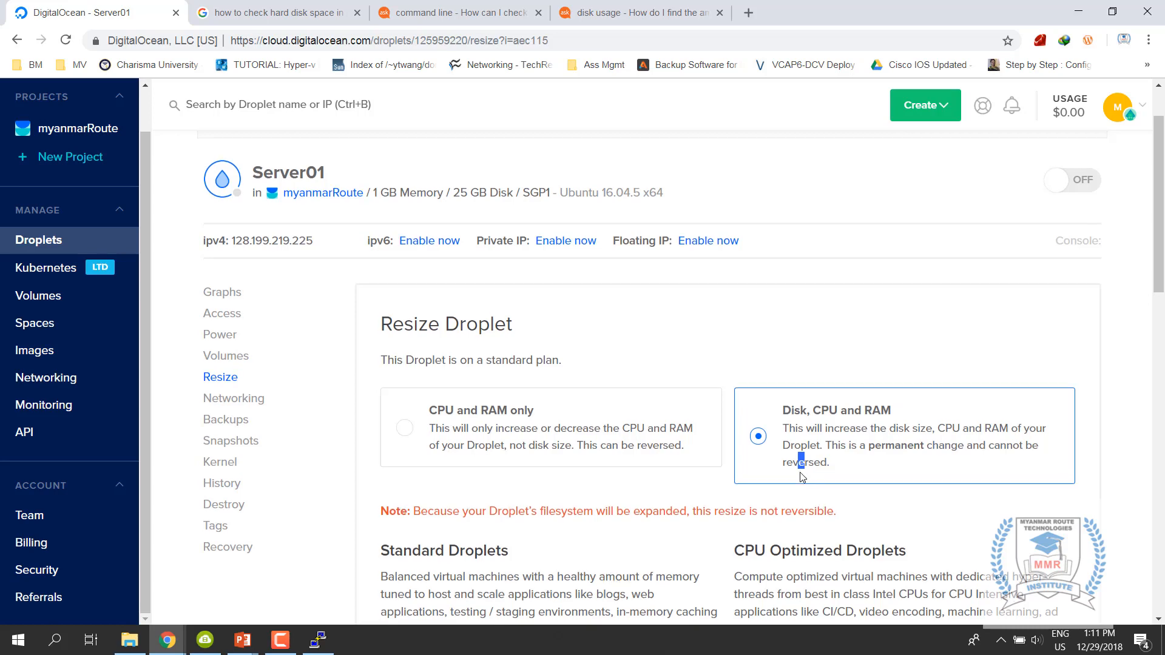
pyautogui.scroll(-3)
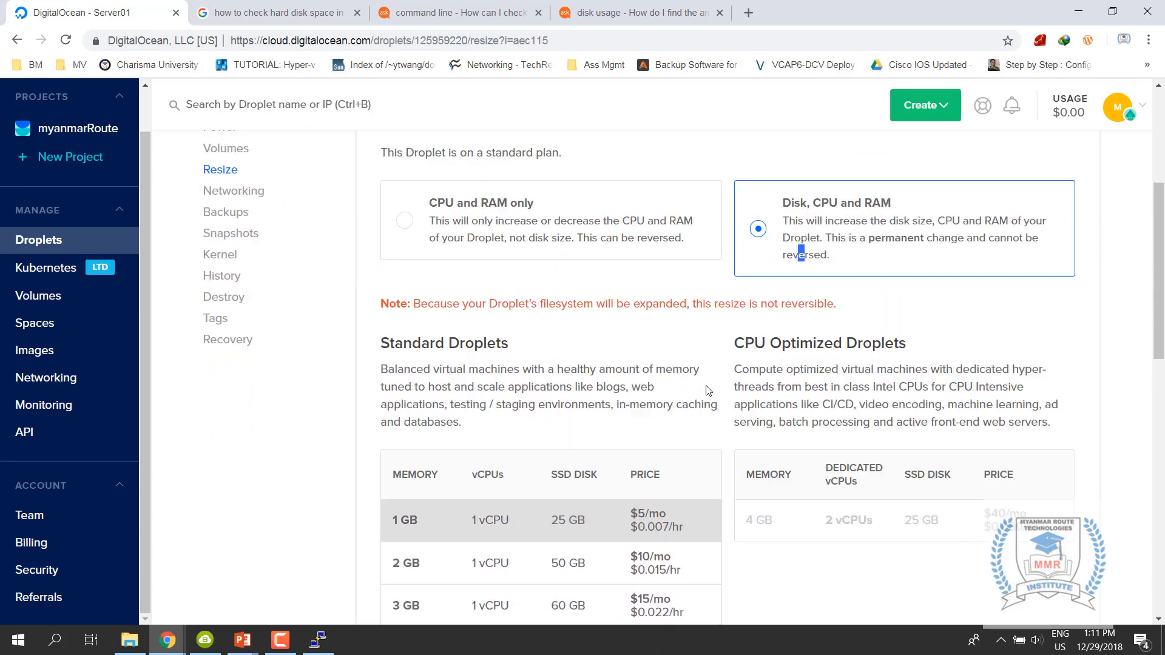
pyautogui.scroll(3)
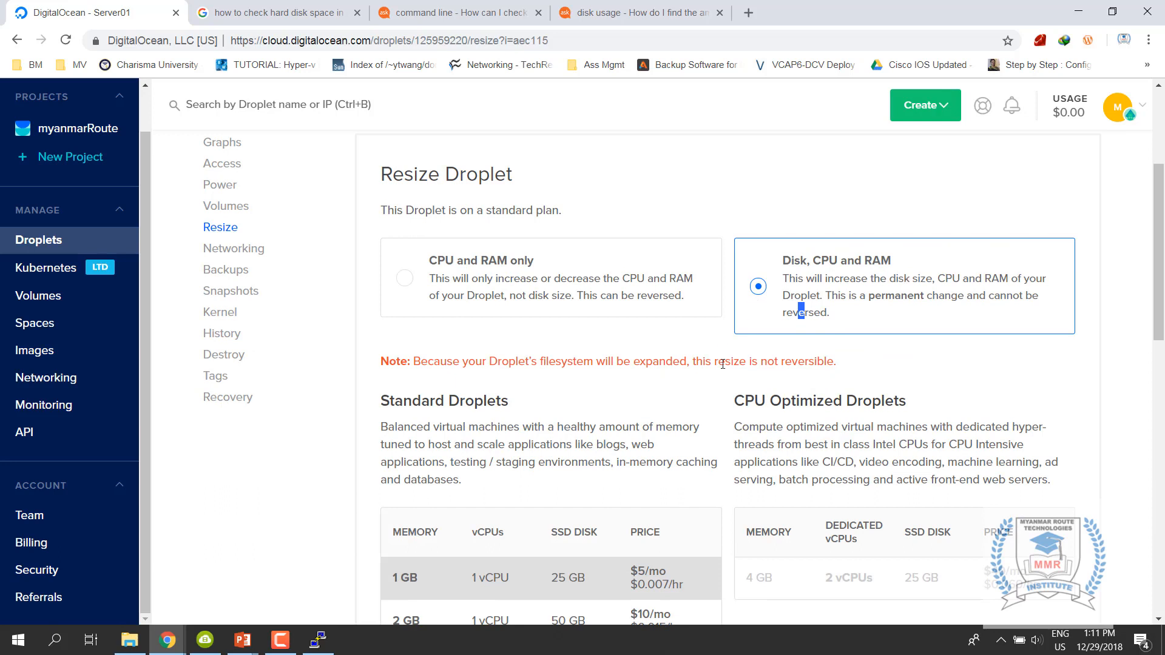
pyautogui.moveTo(850, 372)
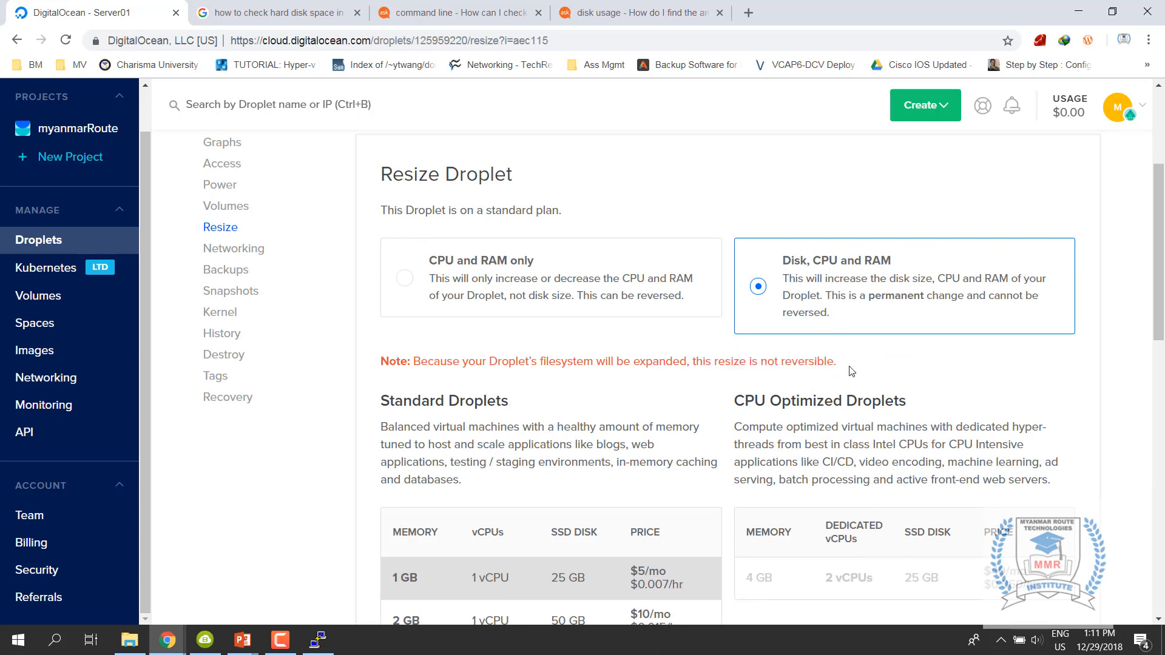
pyautogui.scroll(-3)
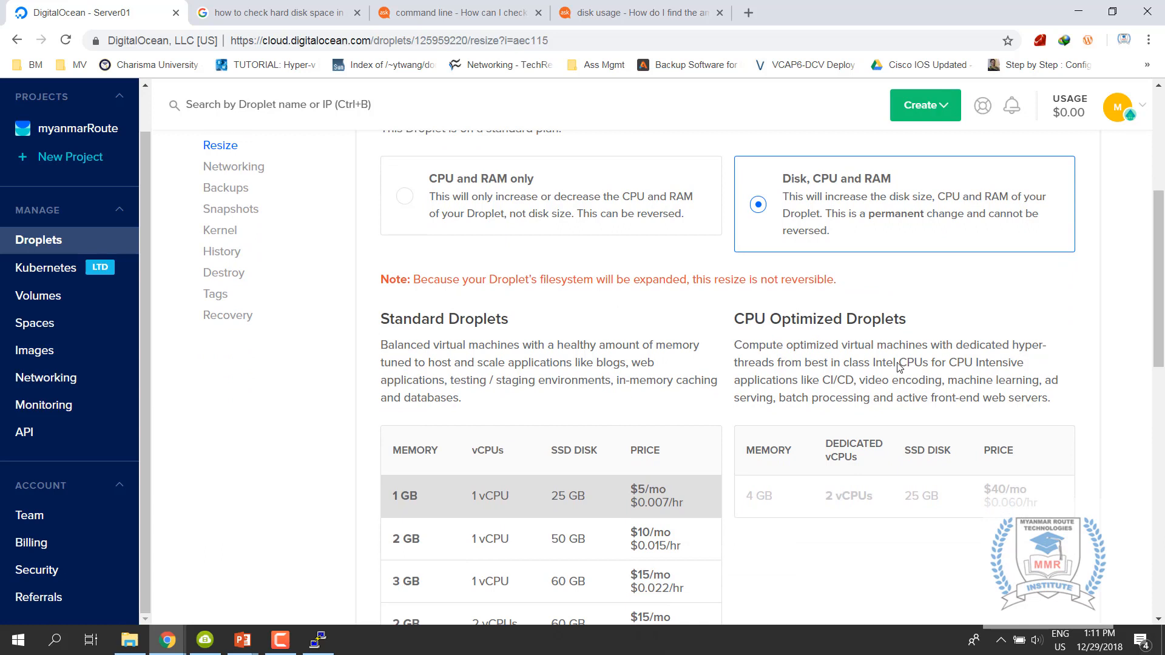
pyautogui.scroll(-3)
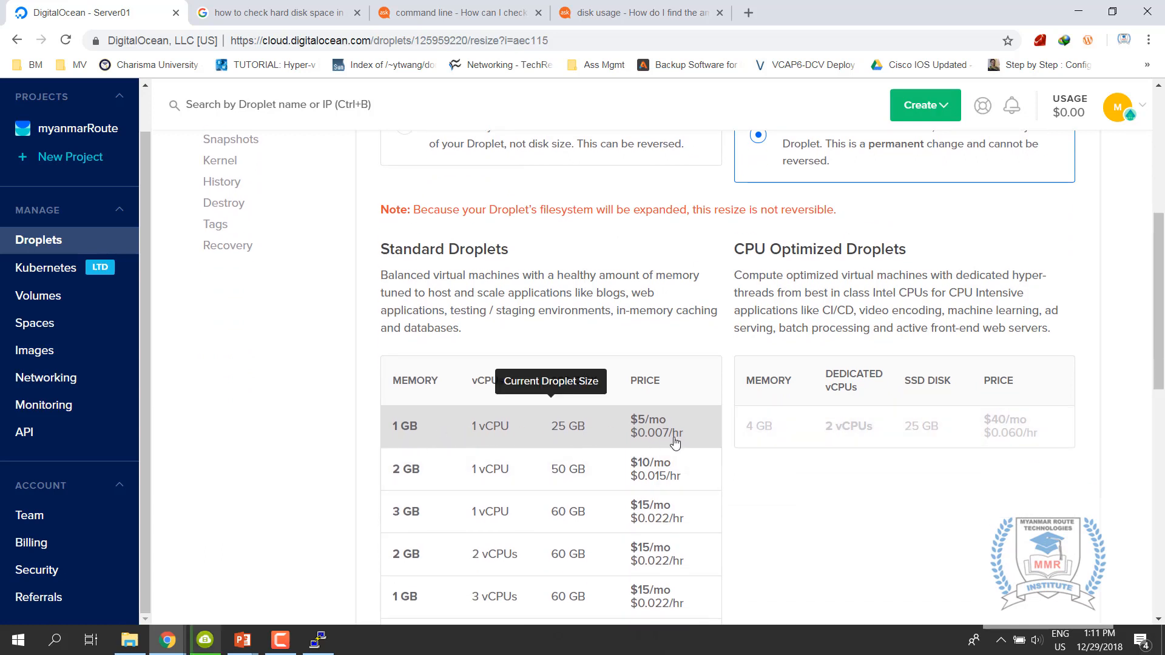
pyautogui.click(550, 468)
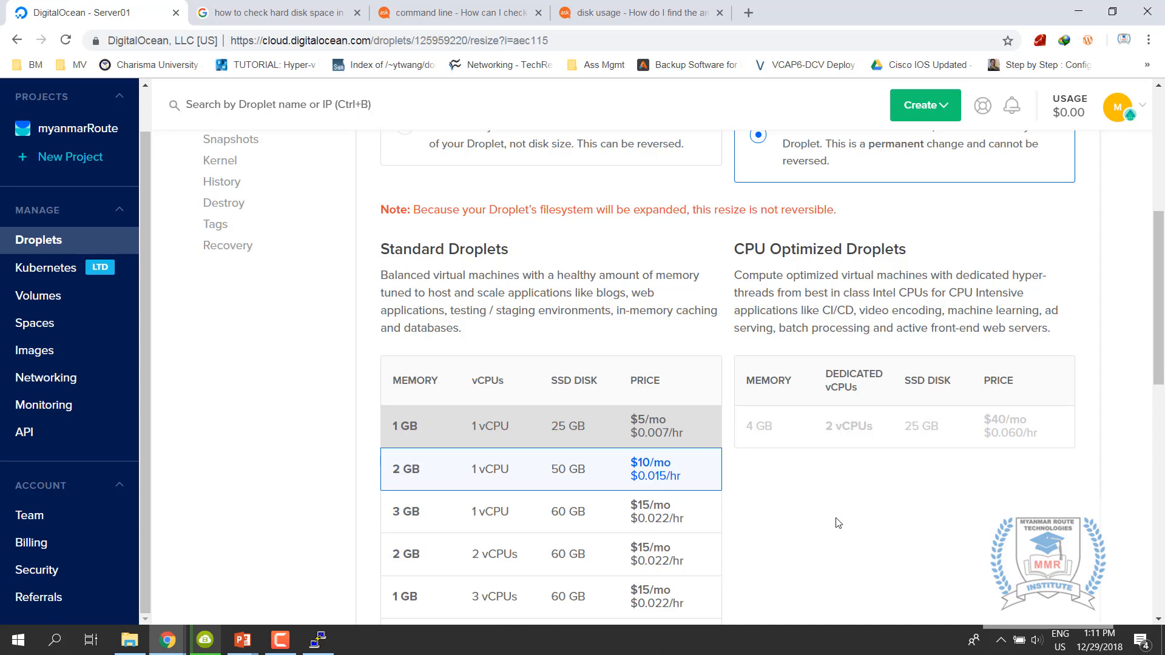
pyautogui.moveTo(661, 421)
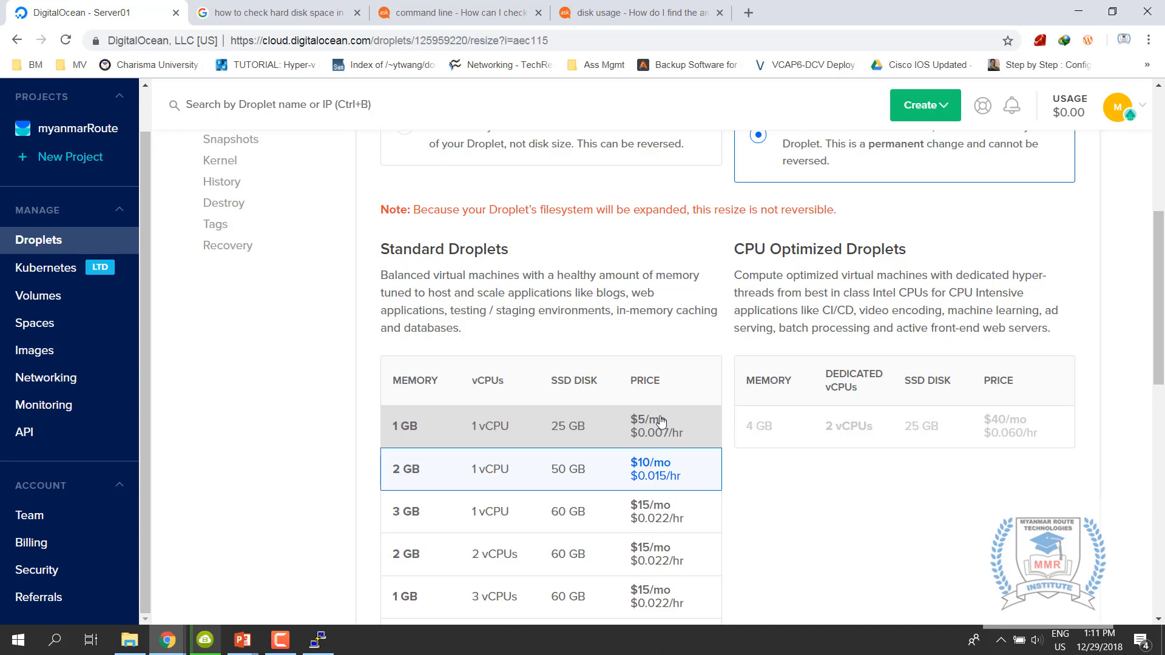
pyautogui.scroll(-3)
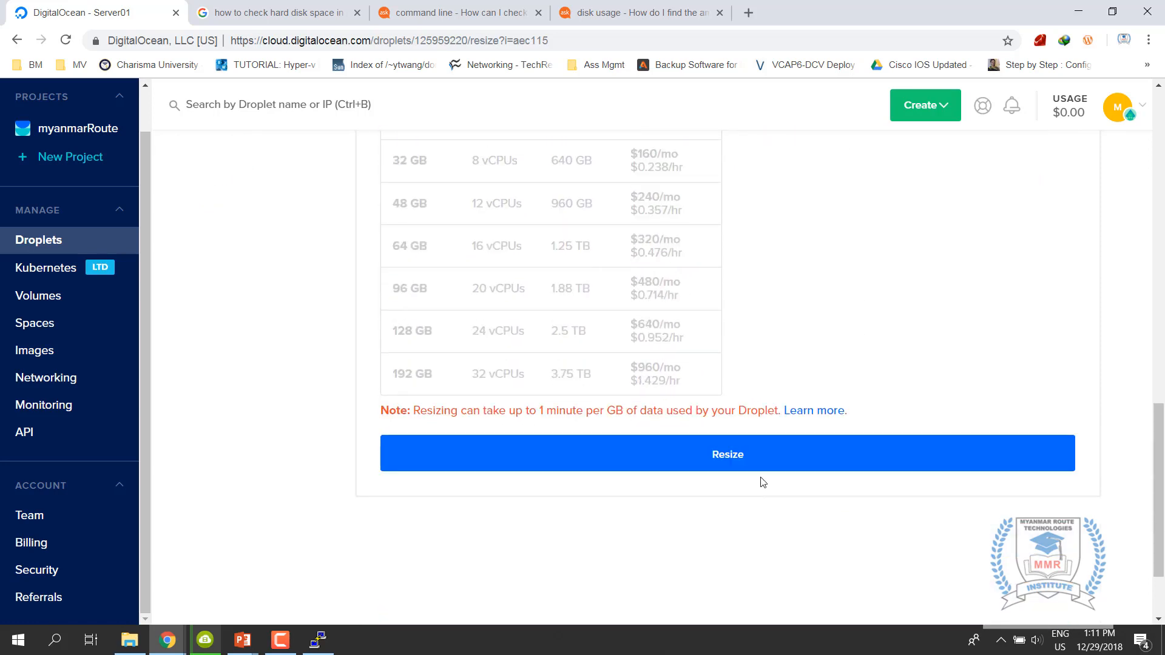
# Step: Resize Server01 to the chosen plan and wait for the 'Droplet has been resized' notice
pyautogui.click(727, 454)
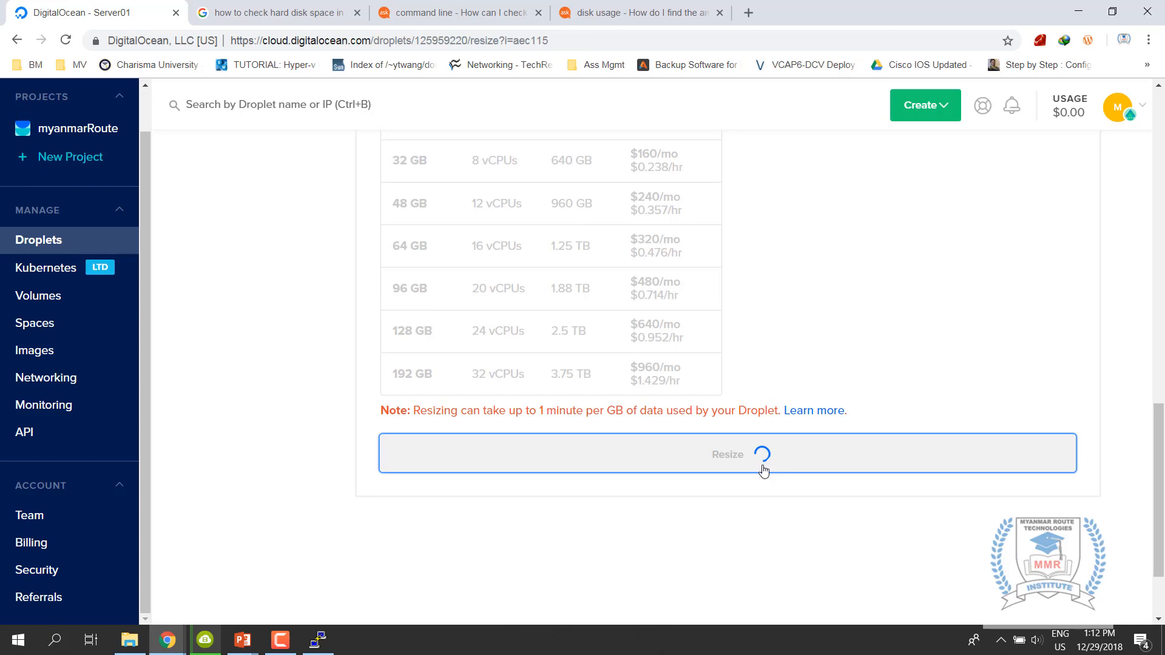
pyautogui.click(731, 454)
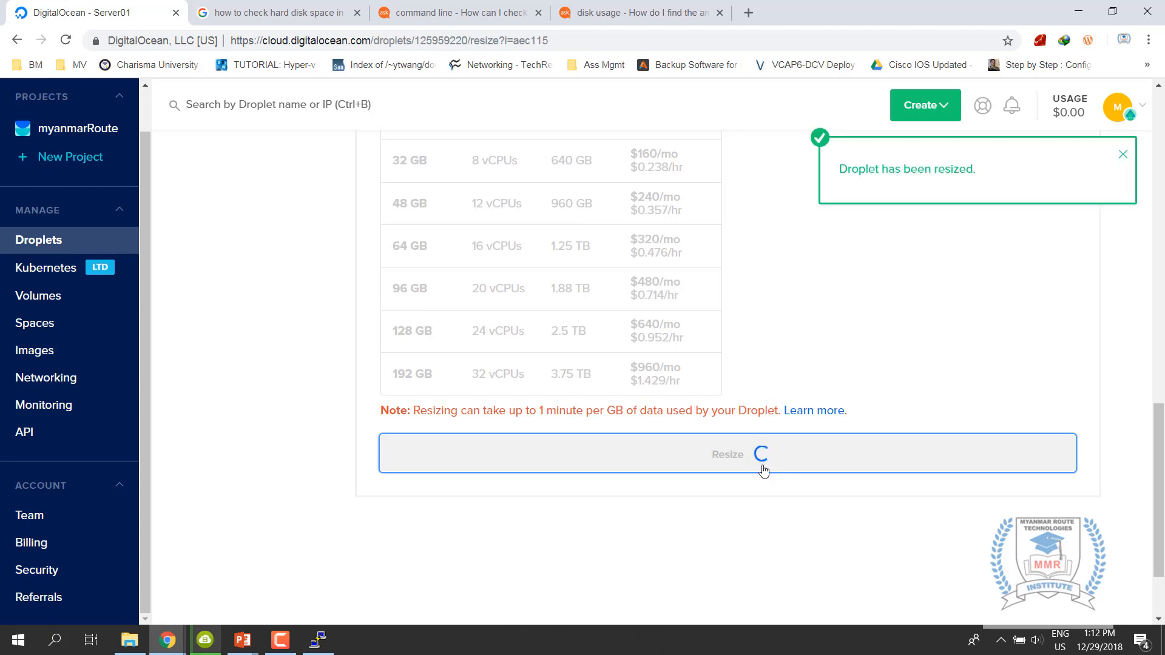
pyautogui.scroll(3)
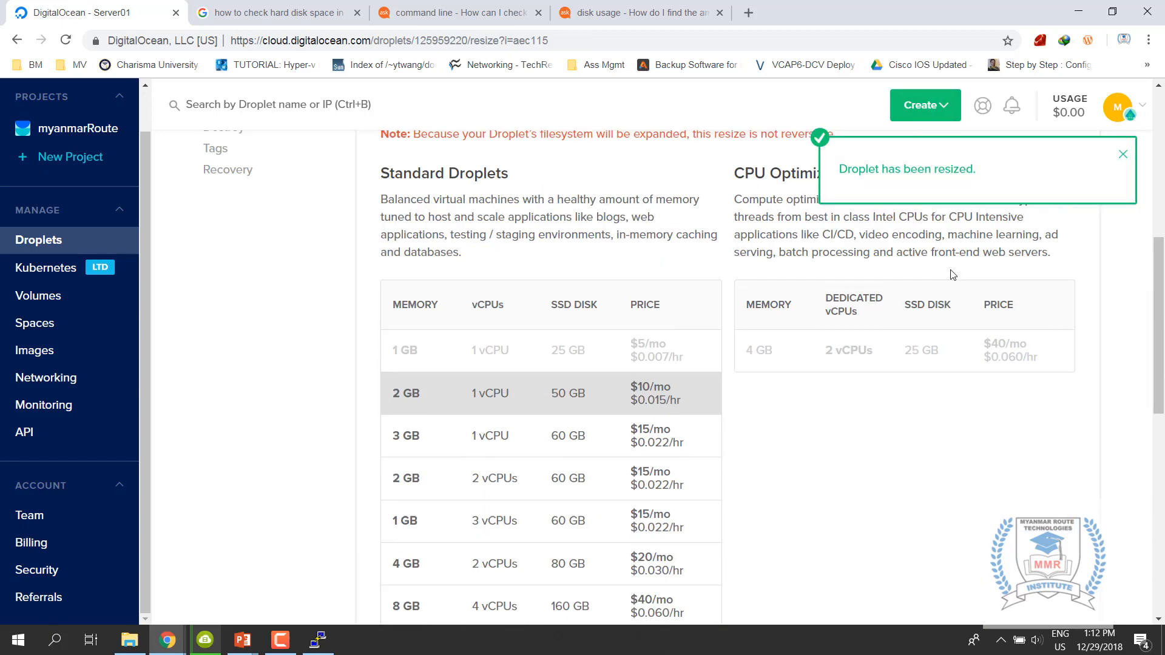
pyautogui.scroll(3)
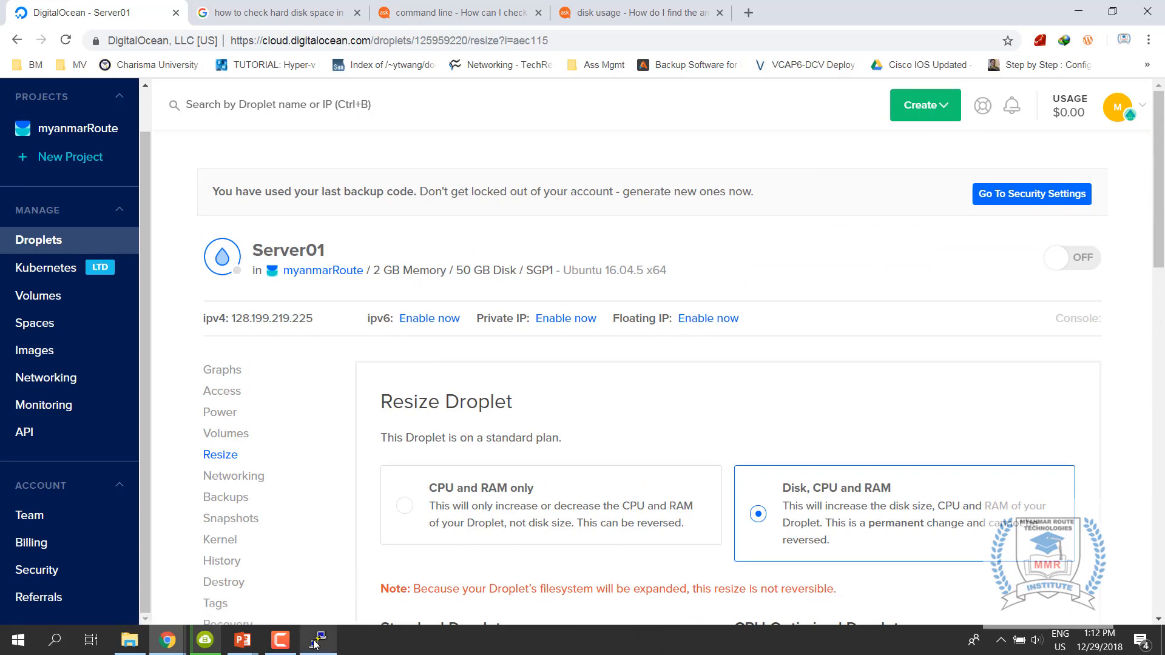
# Step: Turn Server01's power toggle back to ON
pyautogui.click(317, 639)
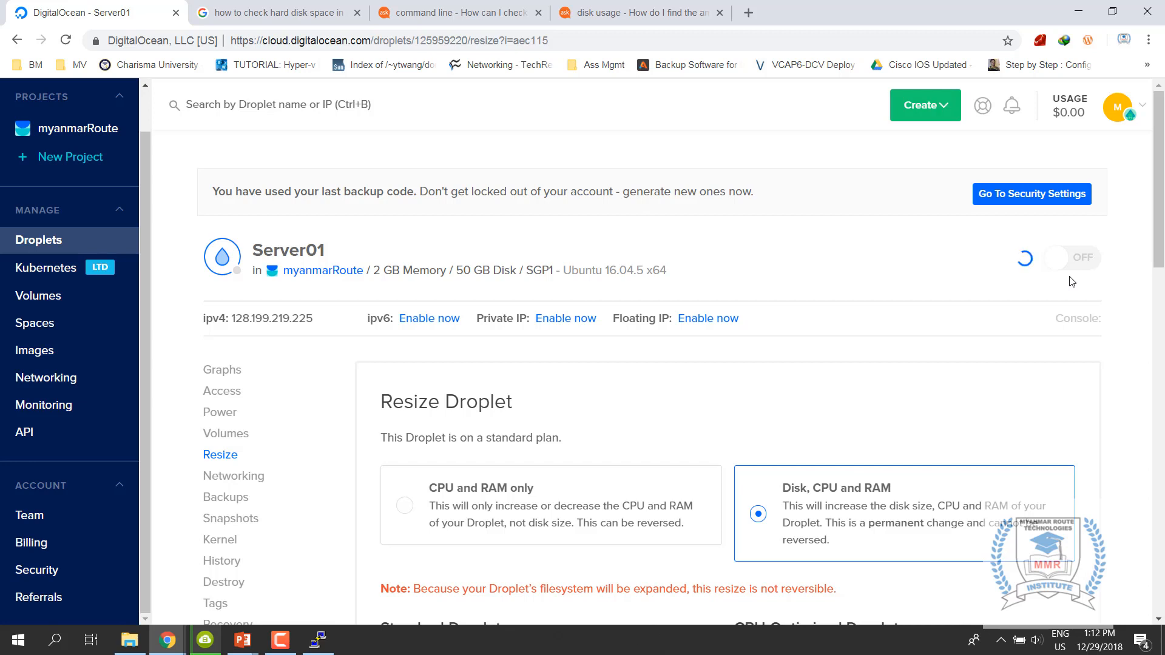
pyautogui.click(1072, 257)
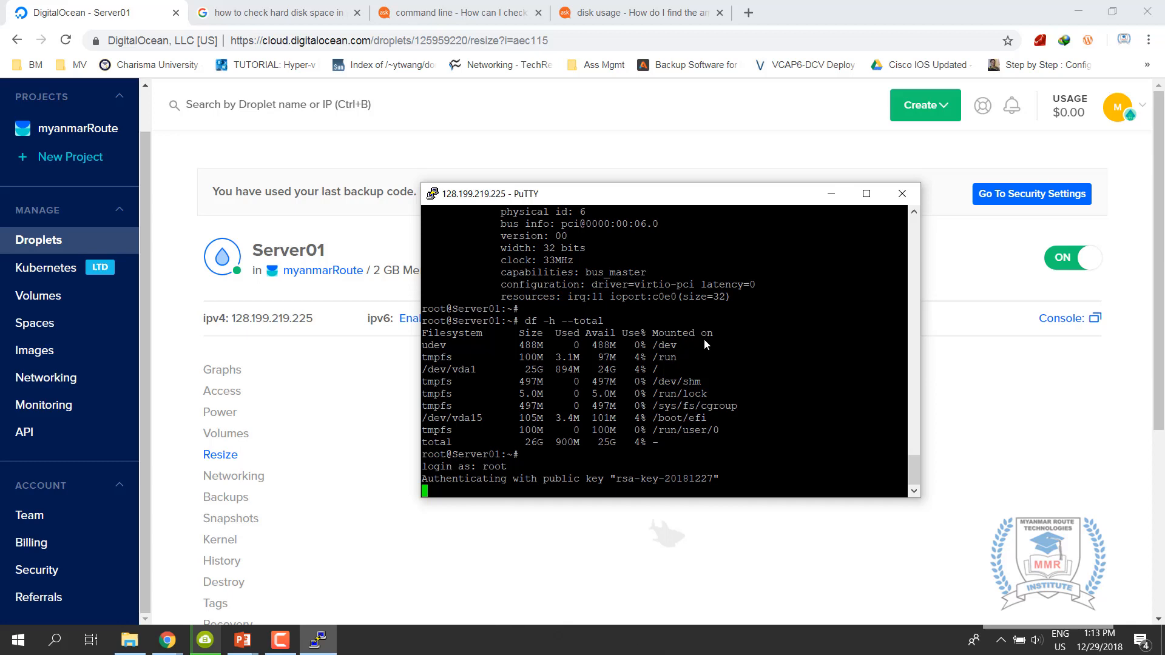
# Step: Run df -h --total showing the 49G root disk, then start lshw
pyautogui.click(221, 369)
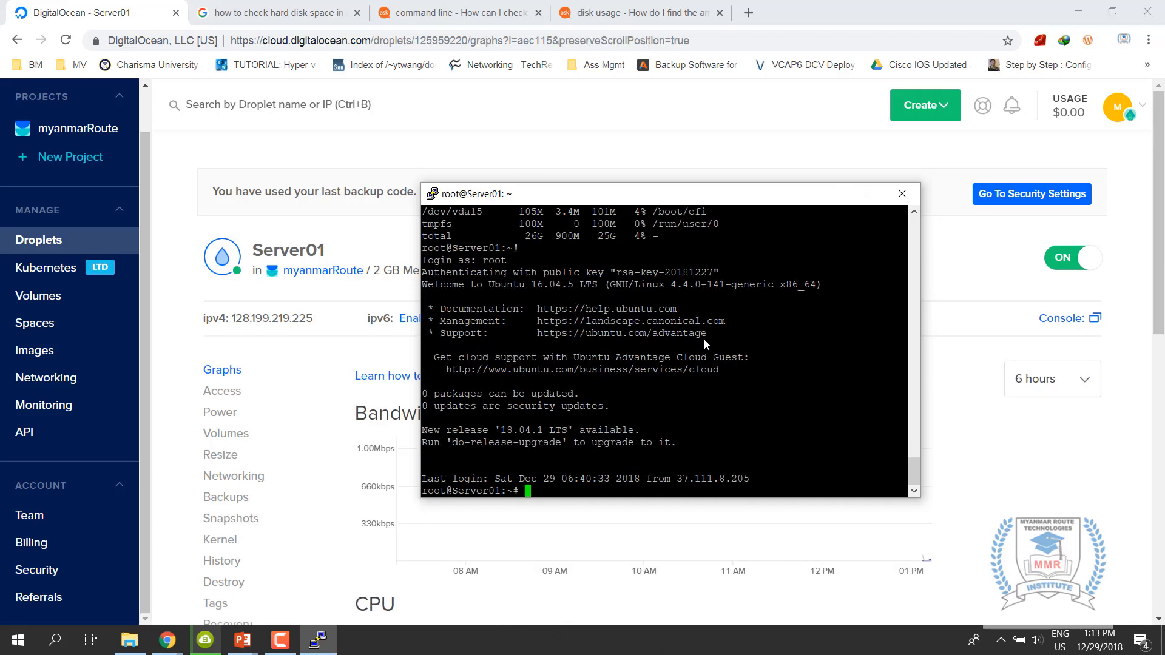
pyautogui.write('df')
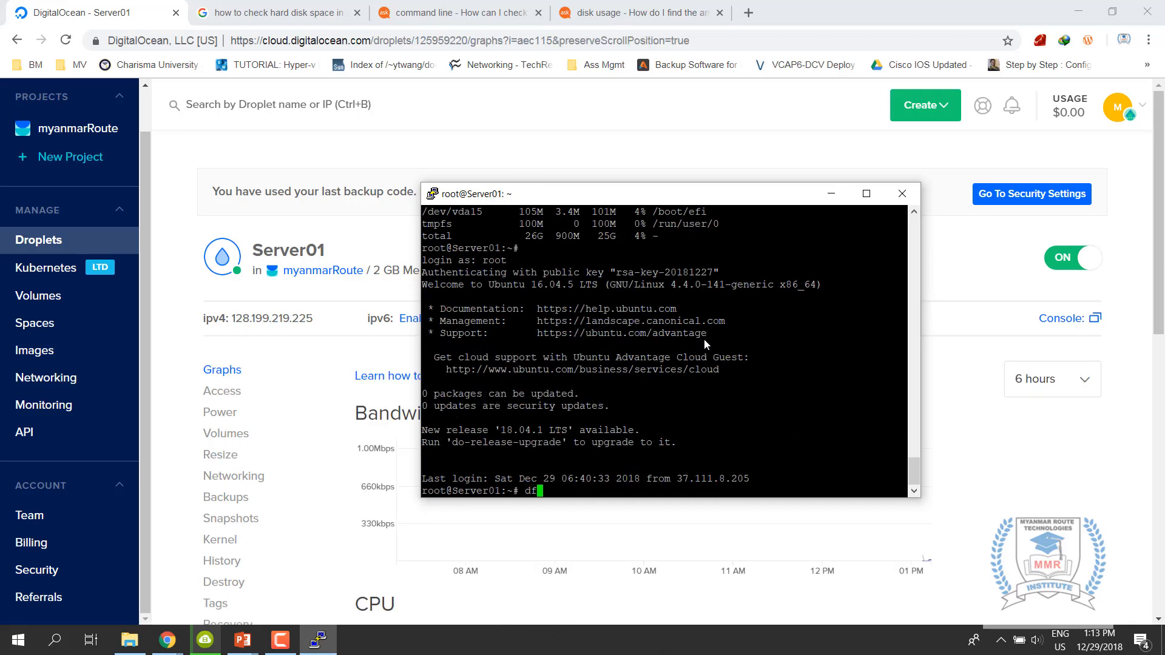
pyautogui.write('-jh')
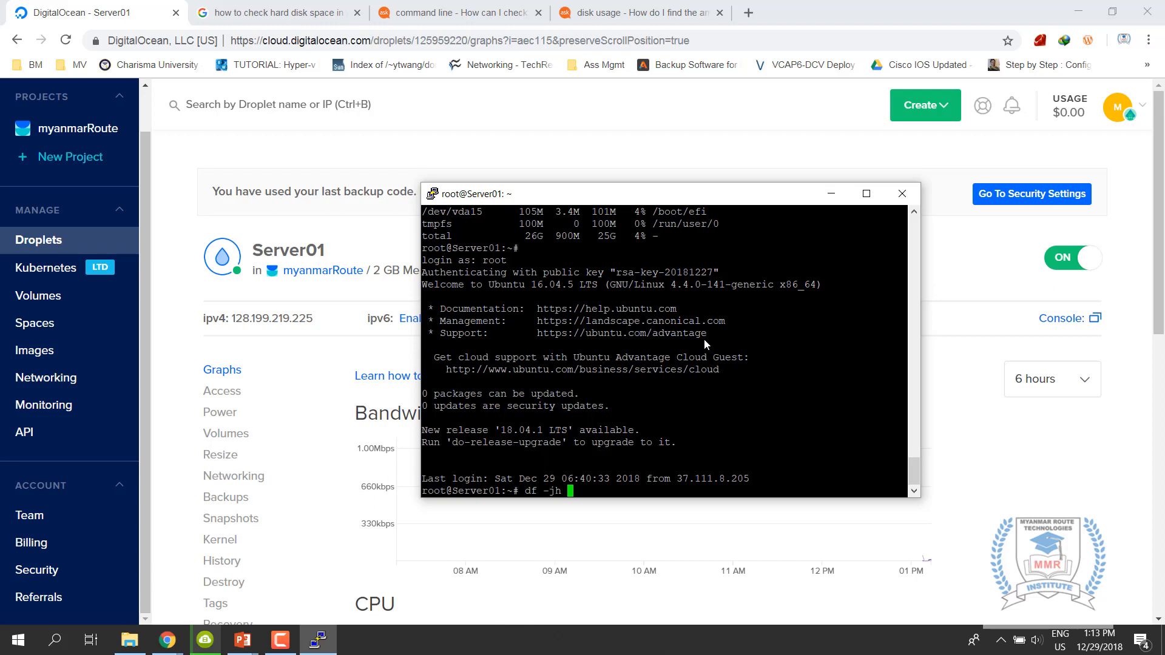
pyautogui.press('BackSpace')
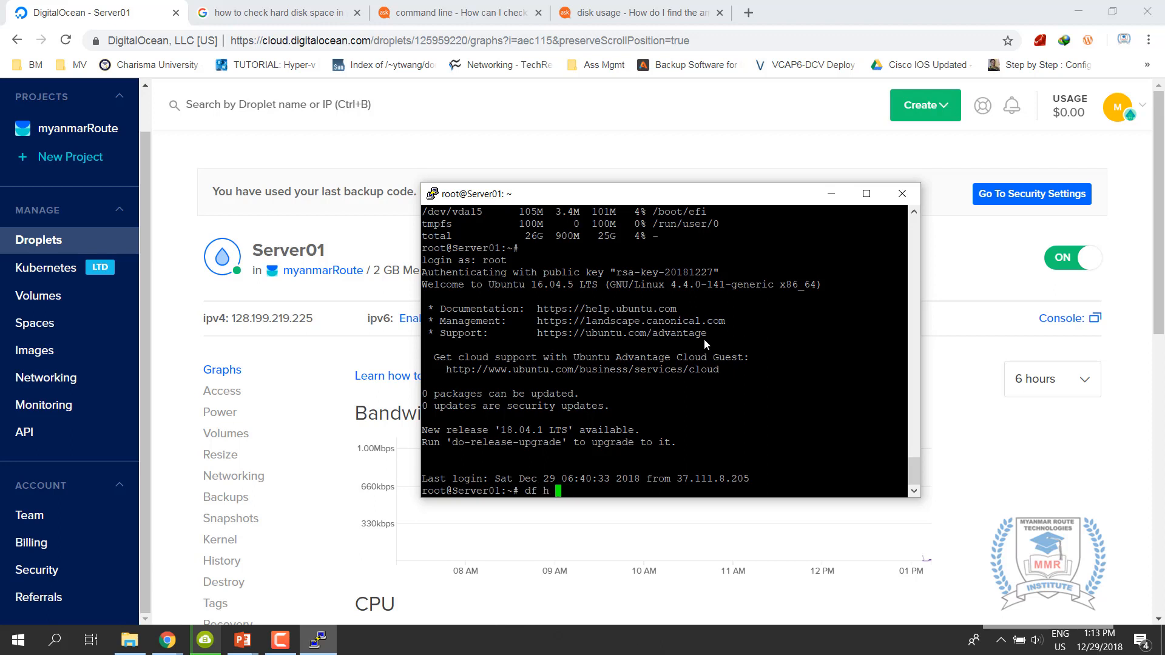
pyautogui.write('-h')
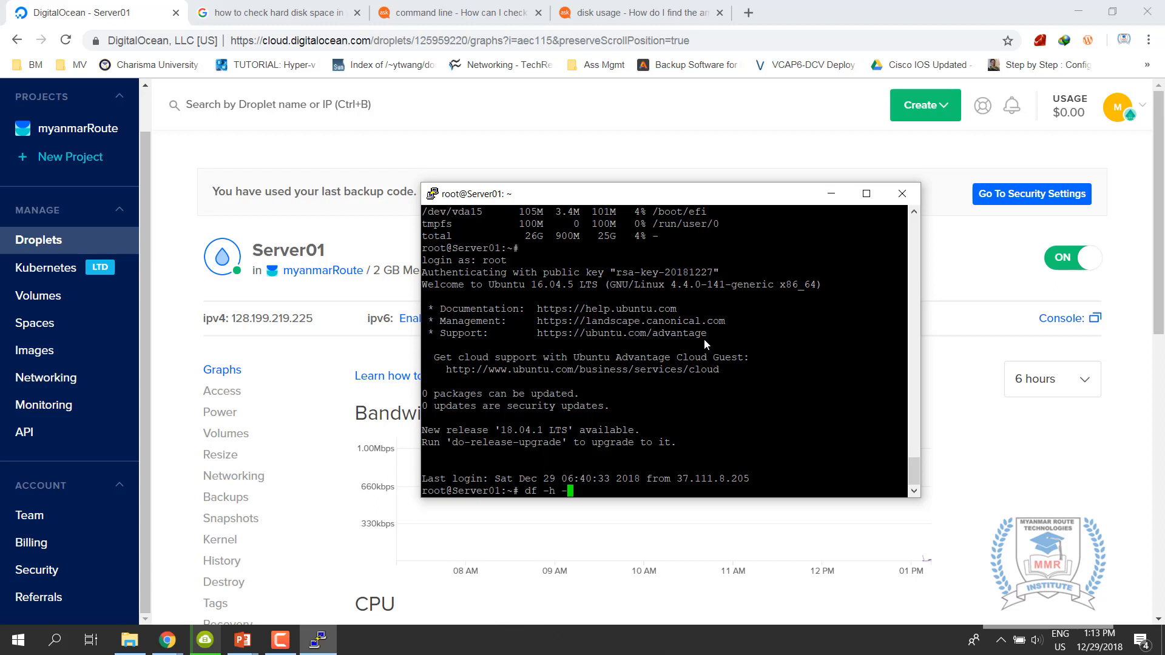
pyautogui.write('--to')
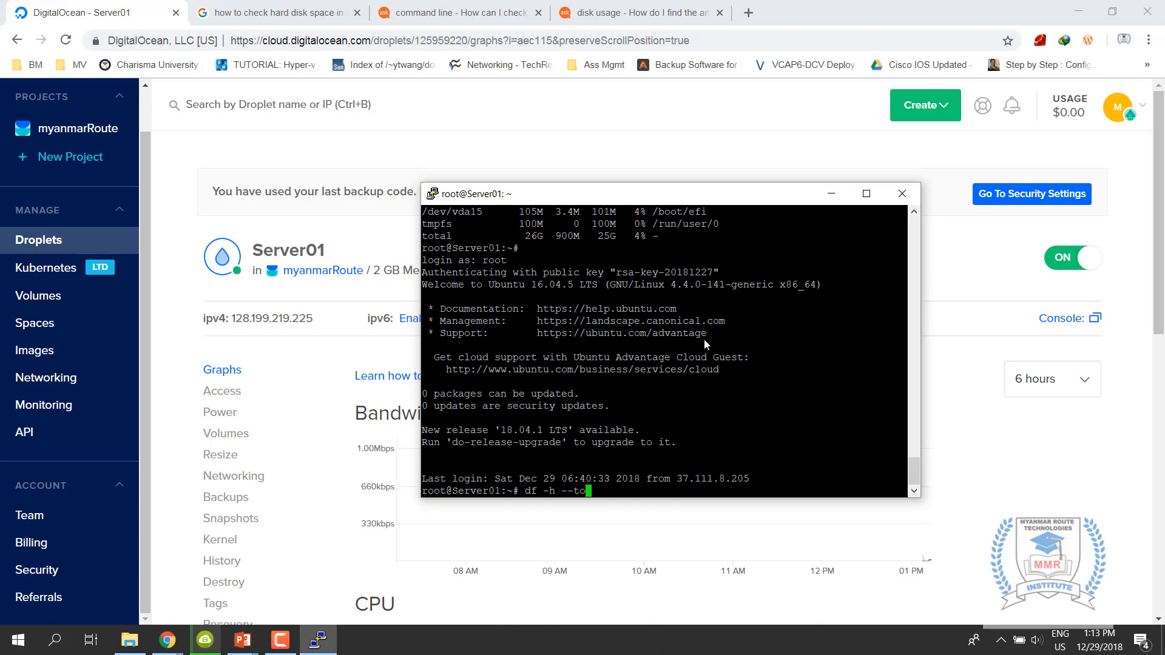
pyautogui.press('Return')
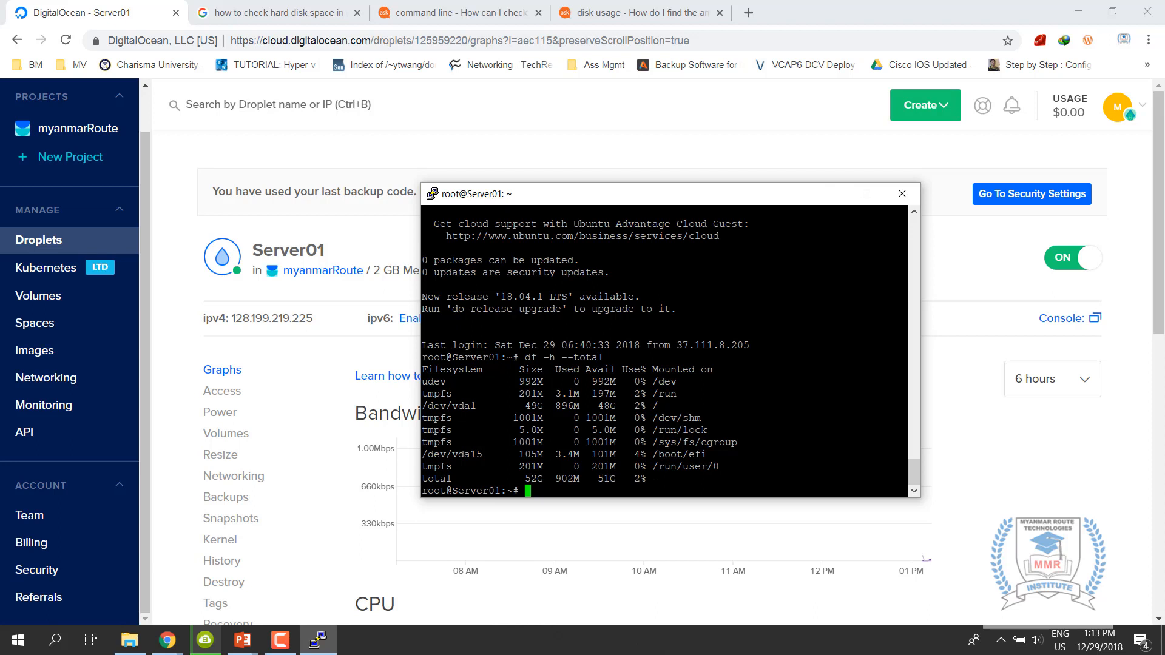
pyautogui.write('lsh')
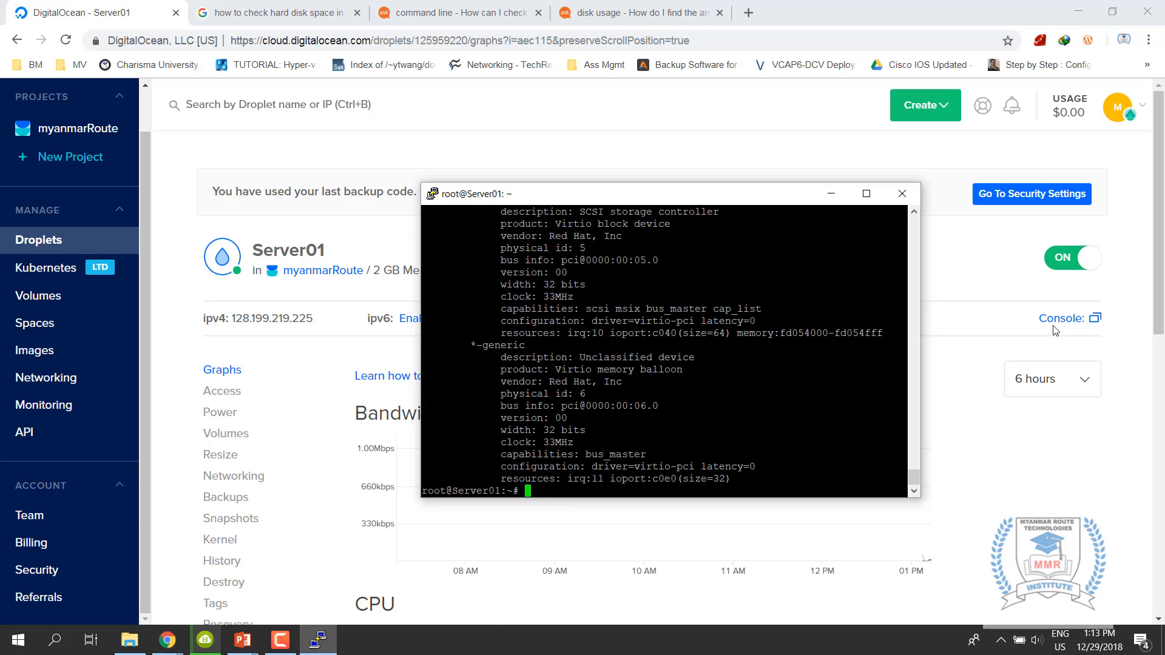
pyautogui.scroll(3)
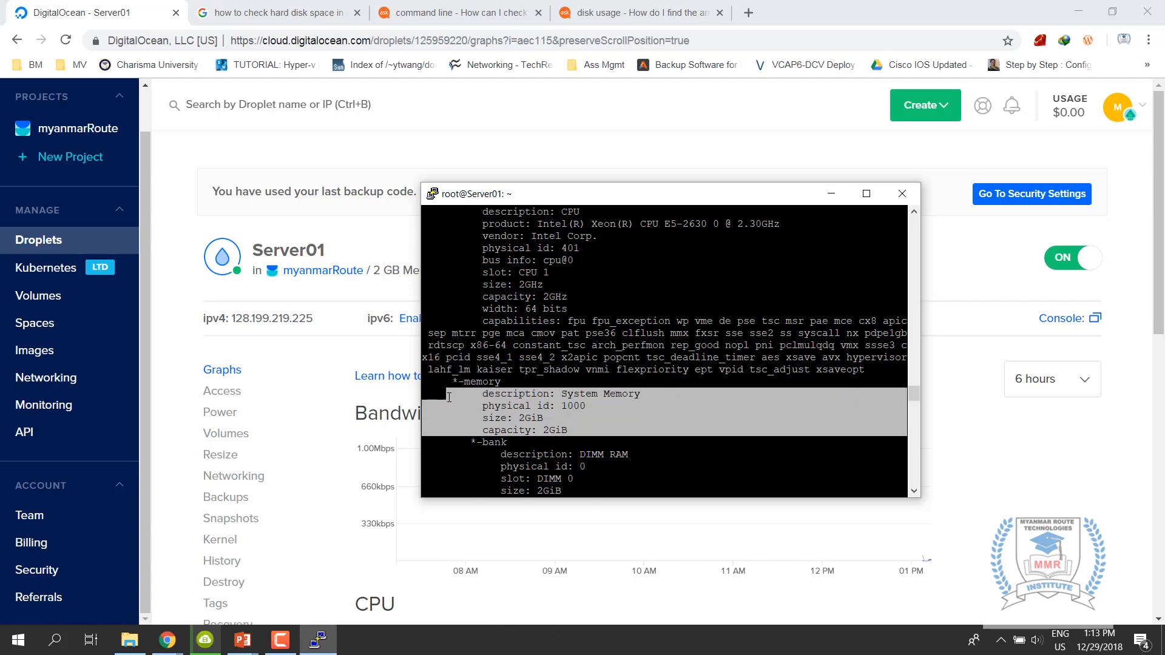
pyautogui.scroll(-3)
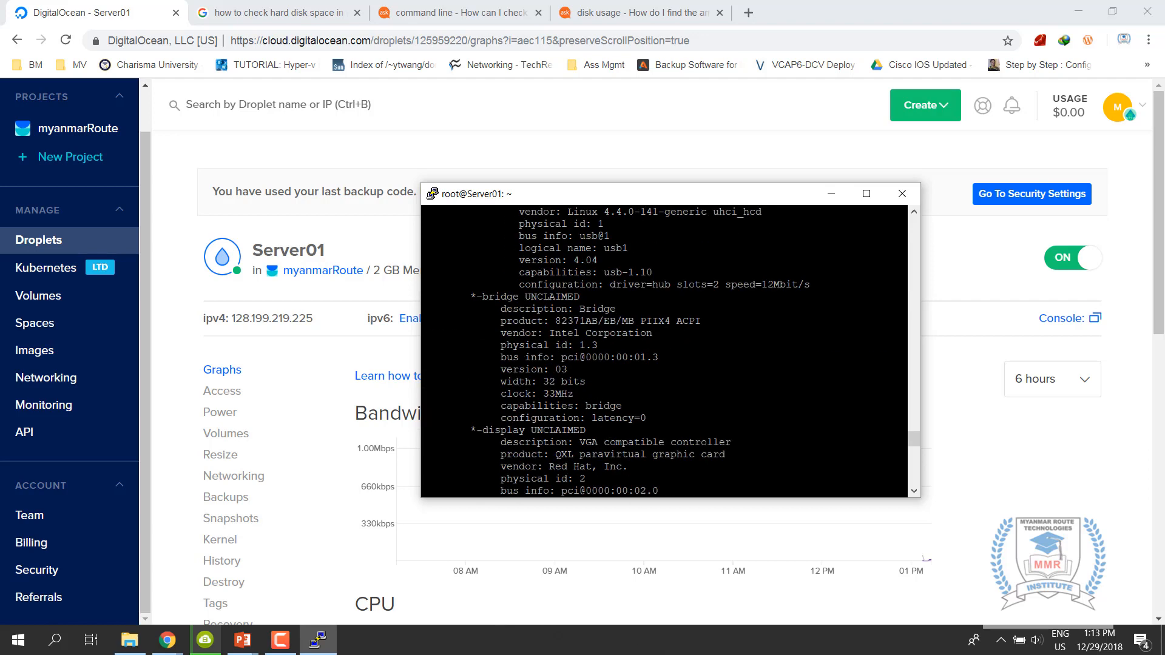
pyautogui.scroll(-3)
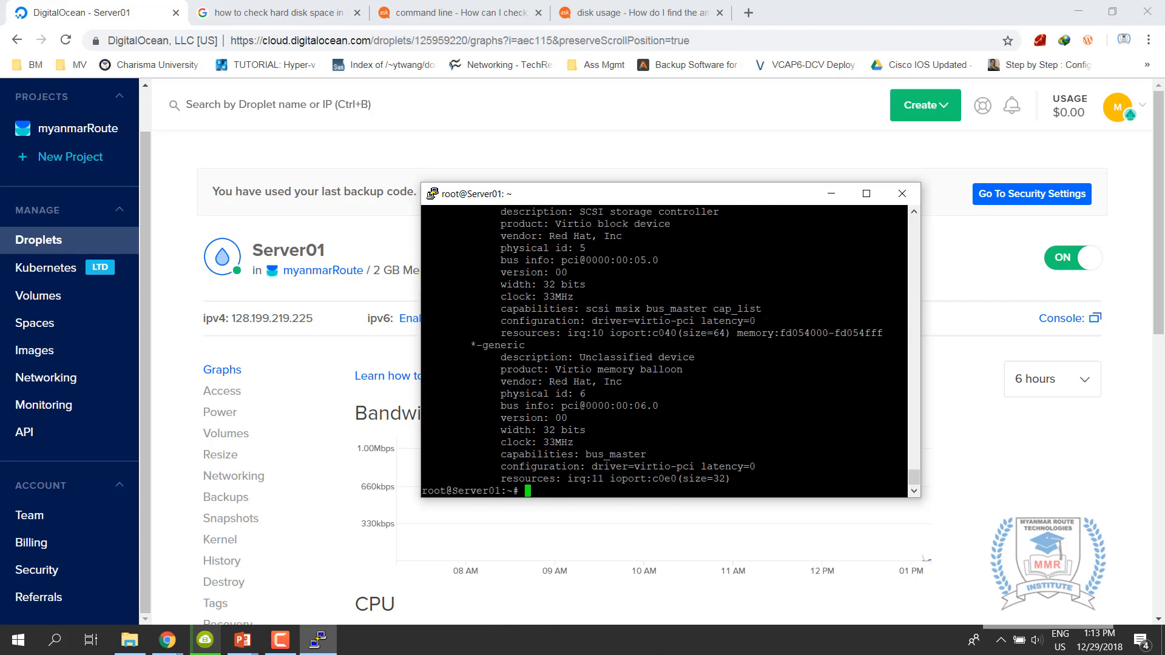
pyautogui.moveTo(240, 639)
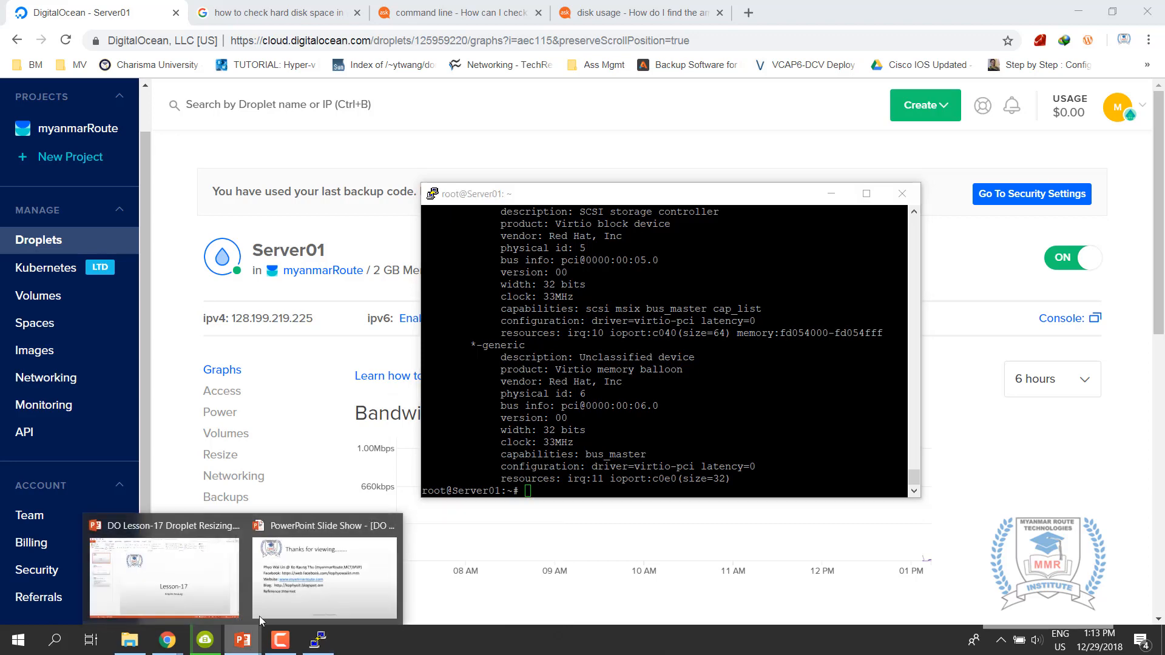